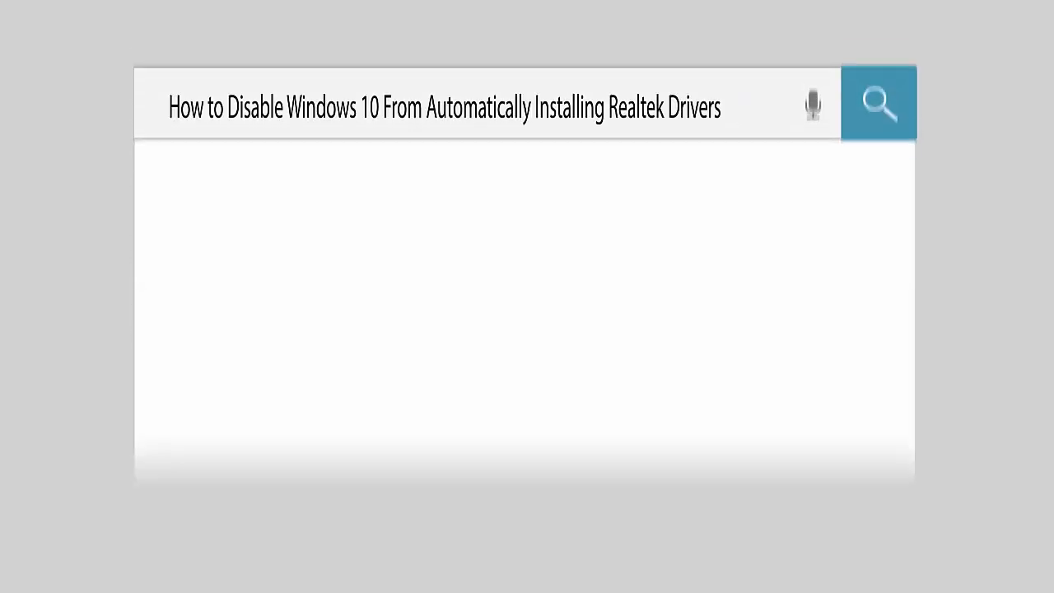
Step: Launch Control Panel from the taskbar search and go to System and Security
{"action": "left_click", "coordinate": [879, 102]}
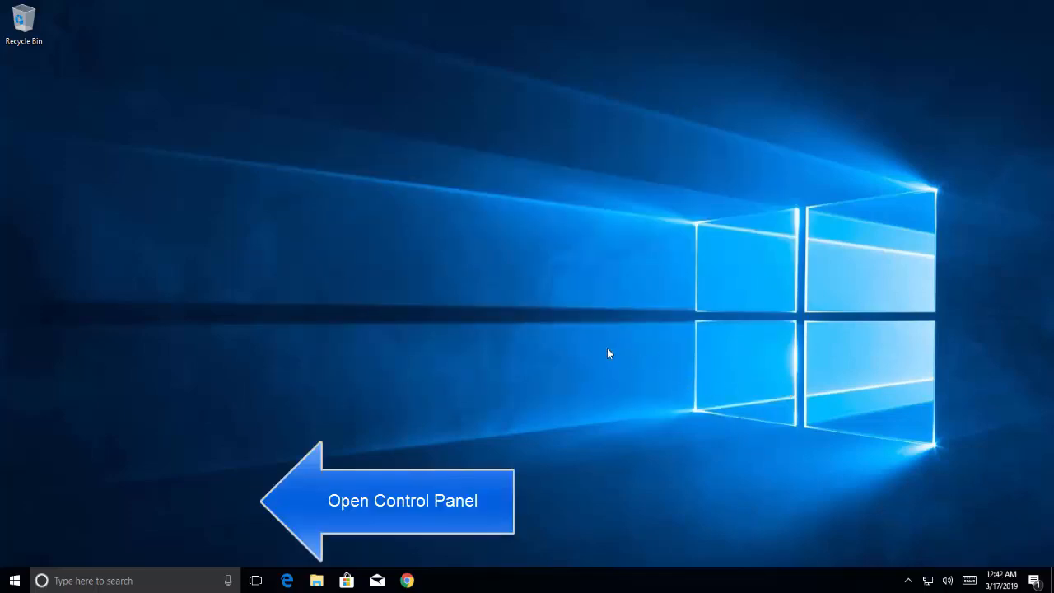
{"action": "mouse_move", "coordinate": [530, 359]}
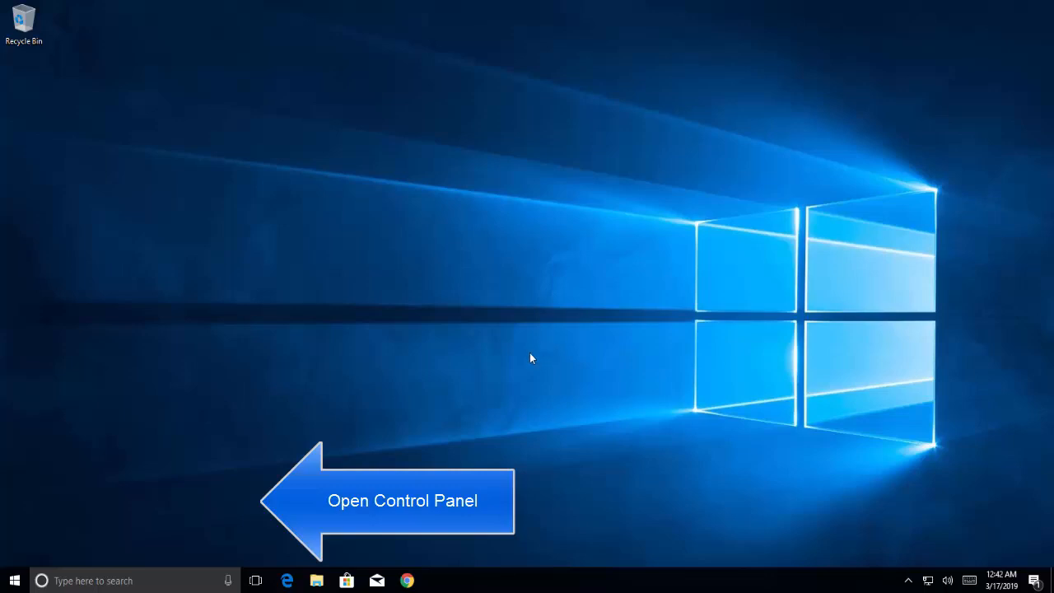
{"action": "mouse_move", "coordinate": [25, 569]}
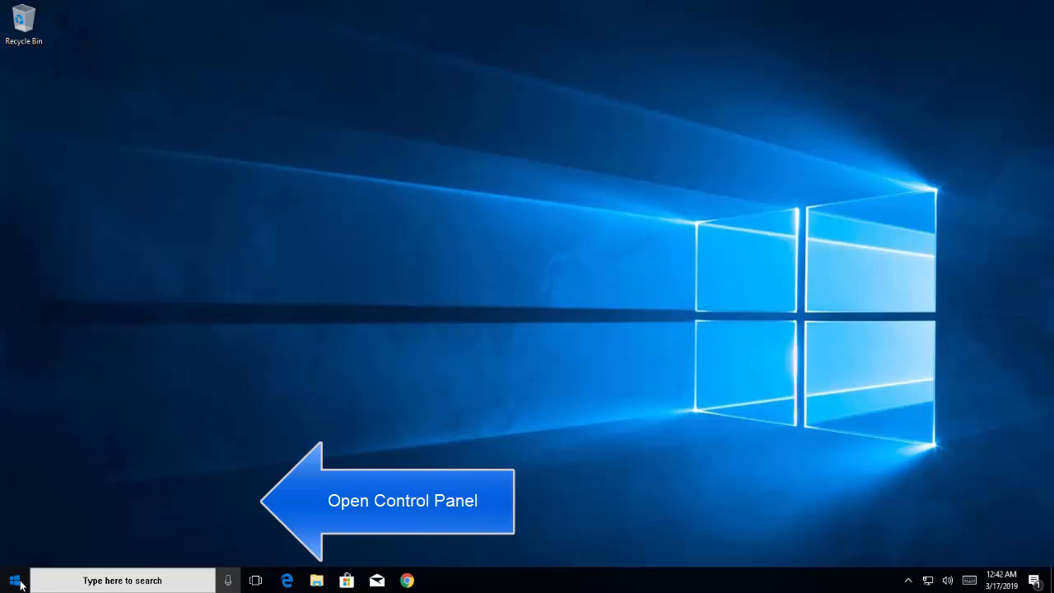
{"action": "left_click", "coordinate": [13, 580]}
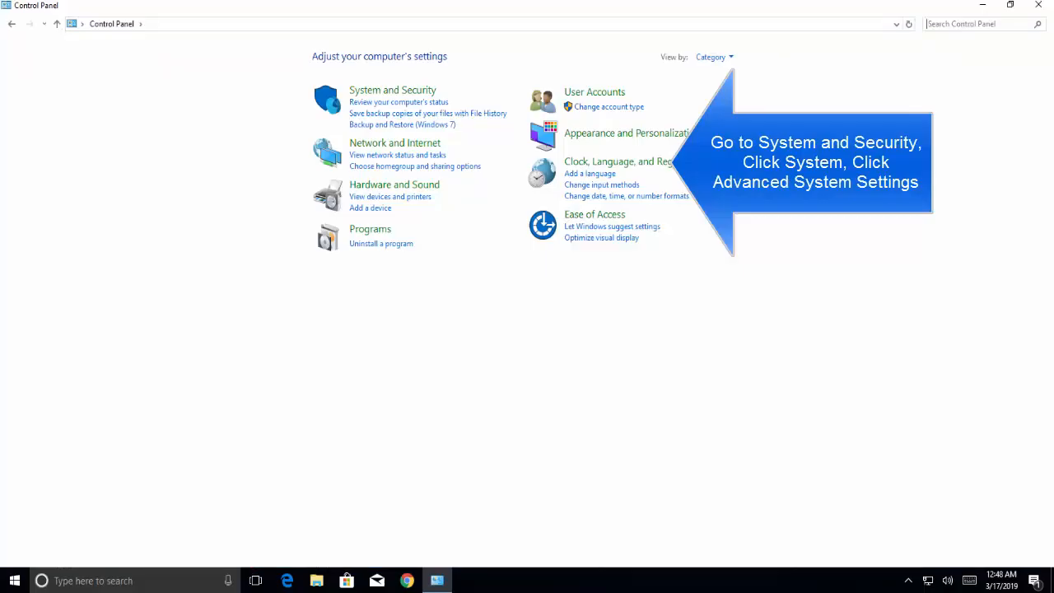
{"action": "left_click", "coordinate": [392, 89]}
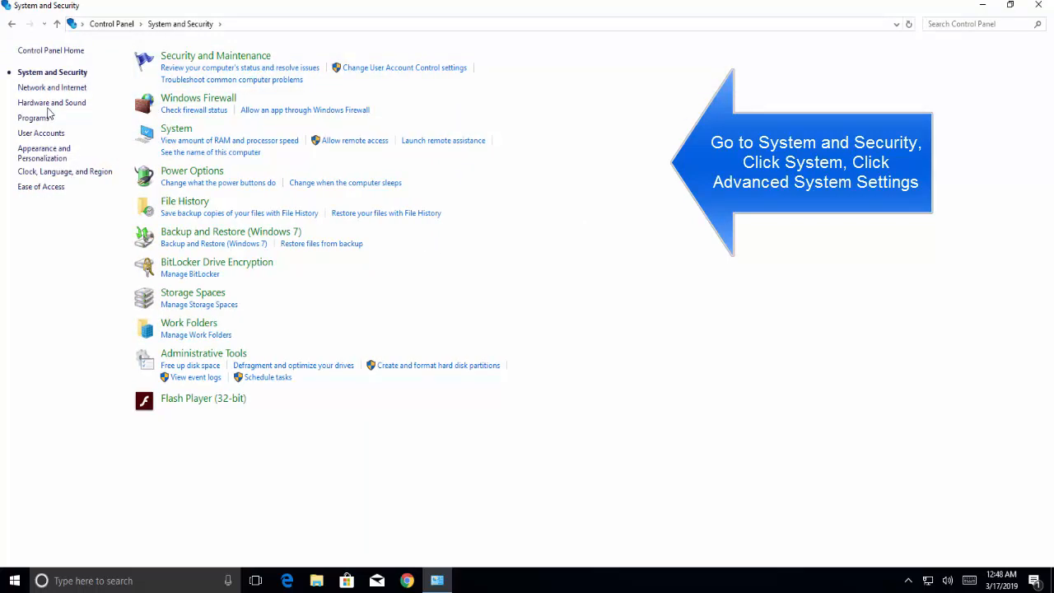
{"action": "mouse_move", "coordinate": [175, 128]}
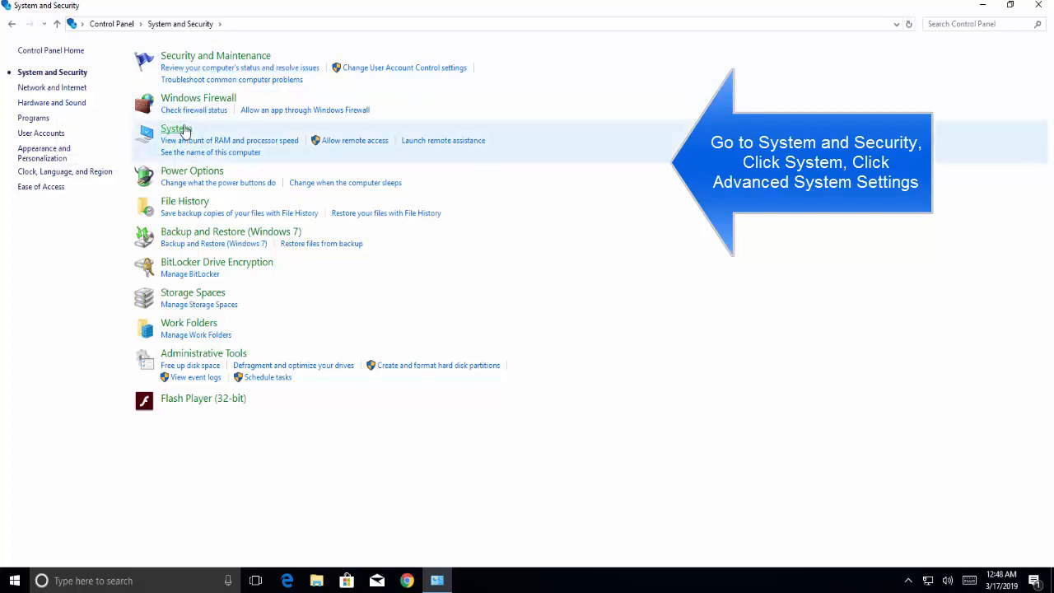
Step: Go from the System page into Advanced system settings' Hardware settings
{"action": "left_click", "coordinate": [174, 128]}
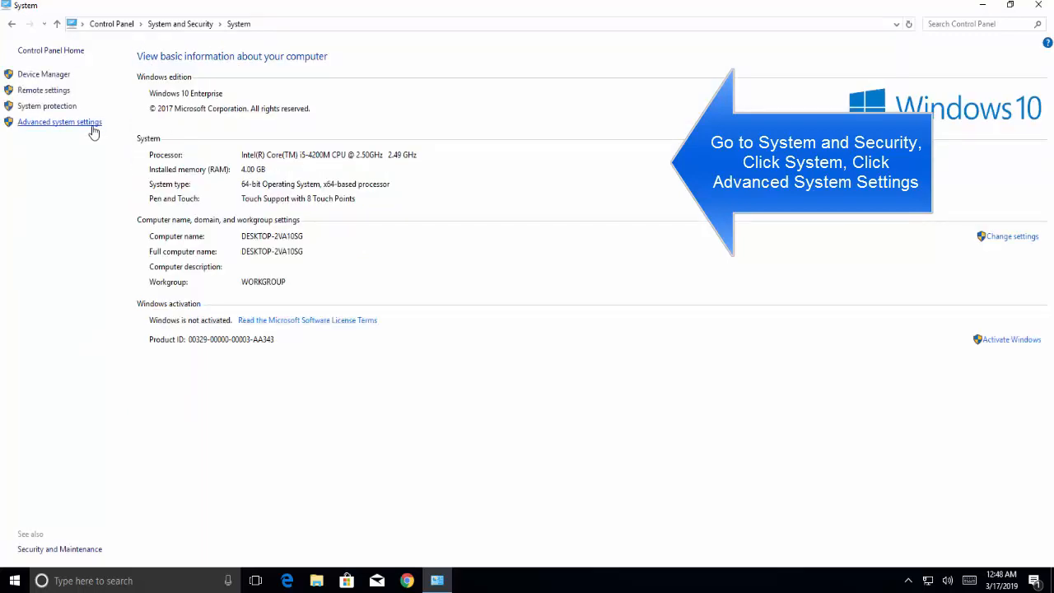
{"action": "left_click", "coordinate": [59, 121]}
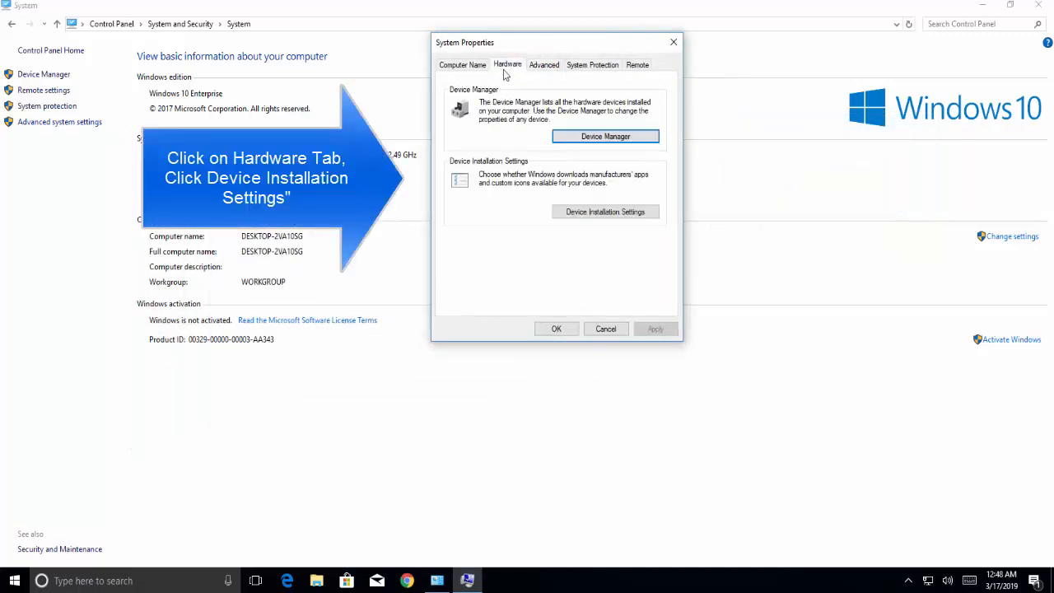
{"action": "mouse_move", "coordinate": [518, 89]}
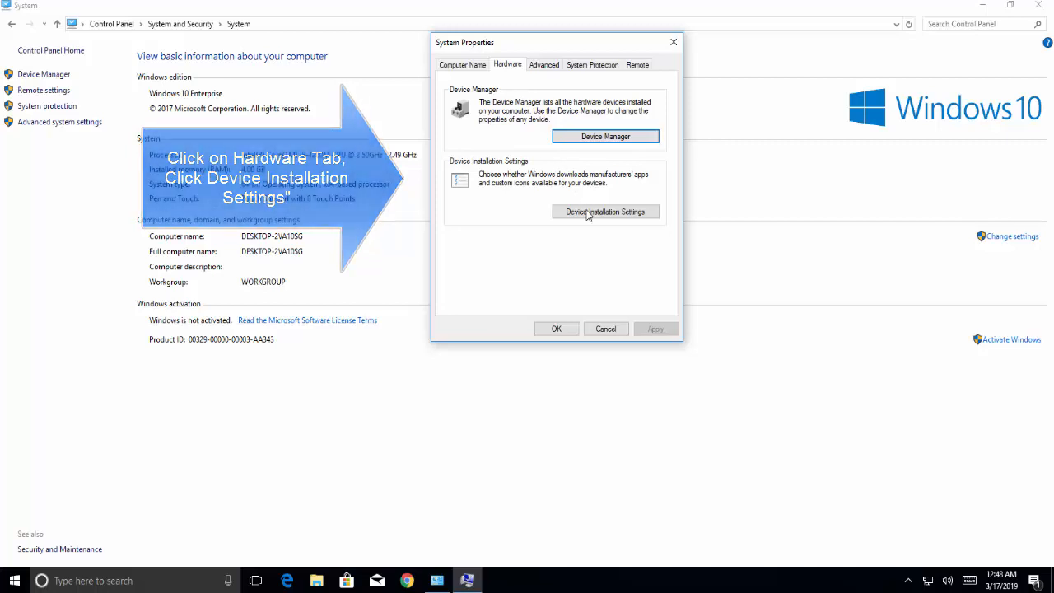
Step: Set Device Installation Settings to No automatic manufacturer downloads, save, and close the System windows
{"action": "left_click", "coordinate": [606, 210]}
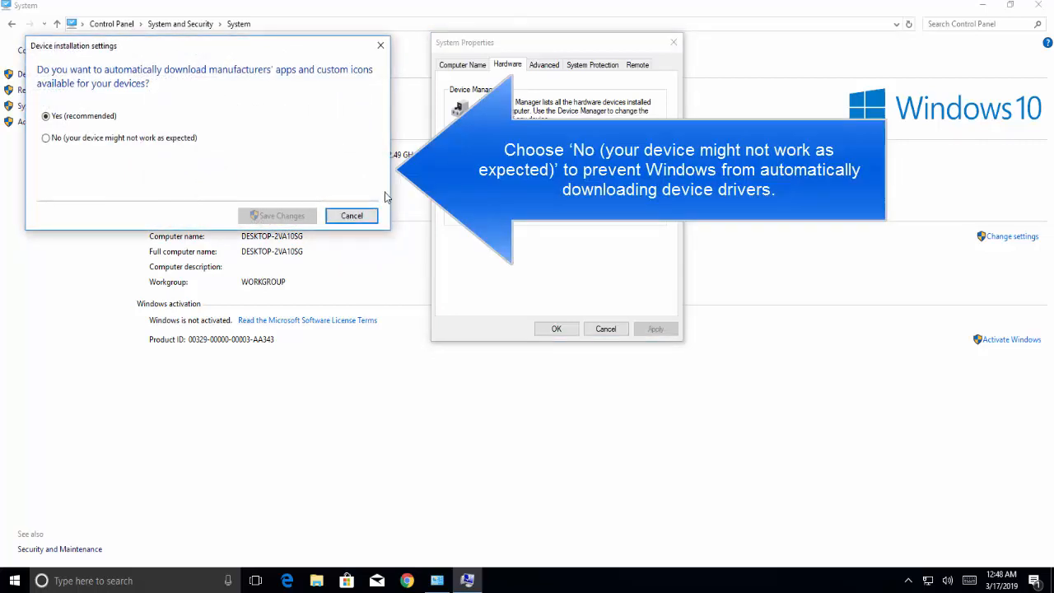
{"action": "left_click", "coordinate": [46, 138]}
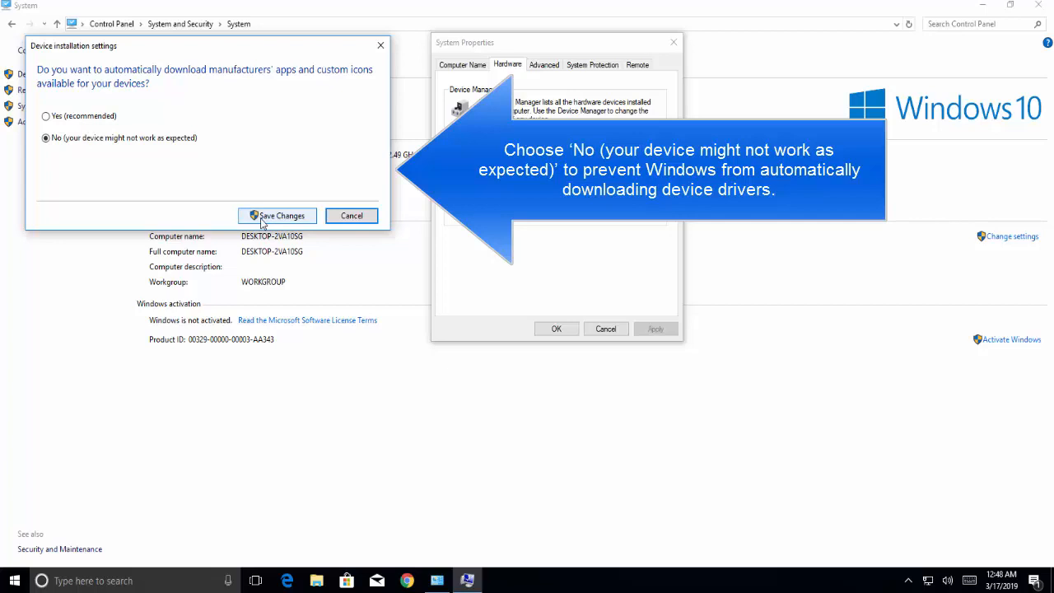
{"action": "left_click", "coordinate": [277, 214]}
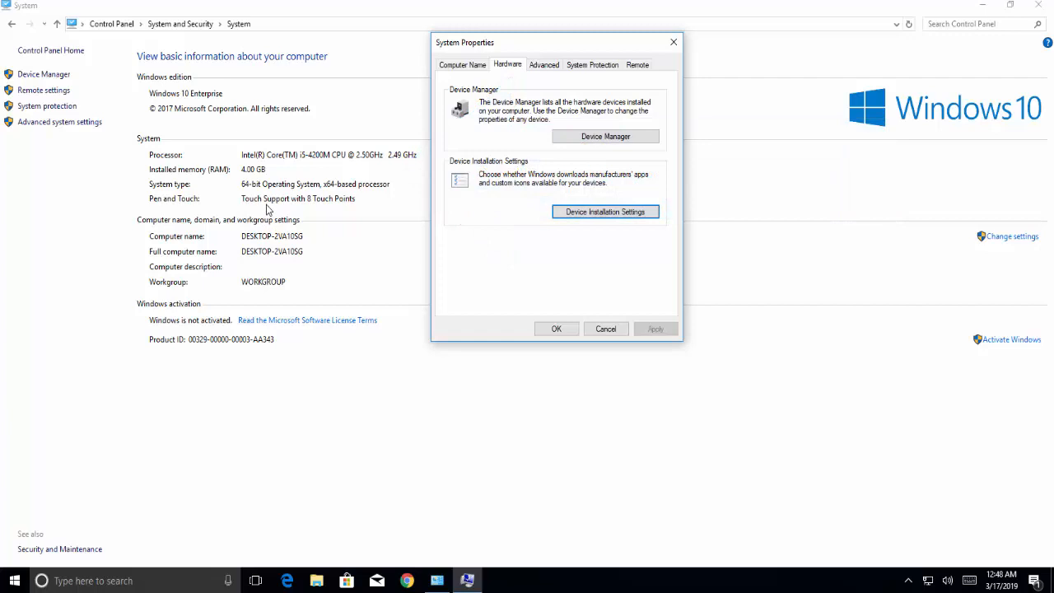
{"action": "left_click", "coordinate": [606, 329]}
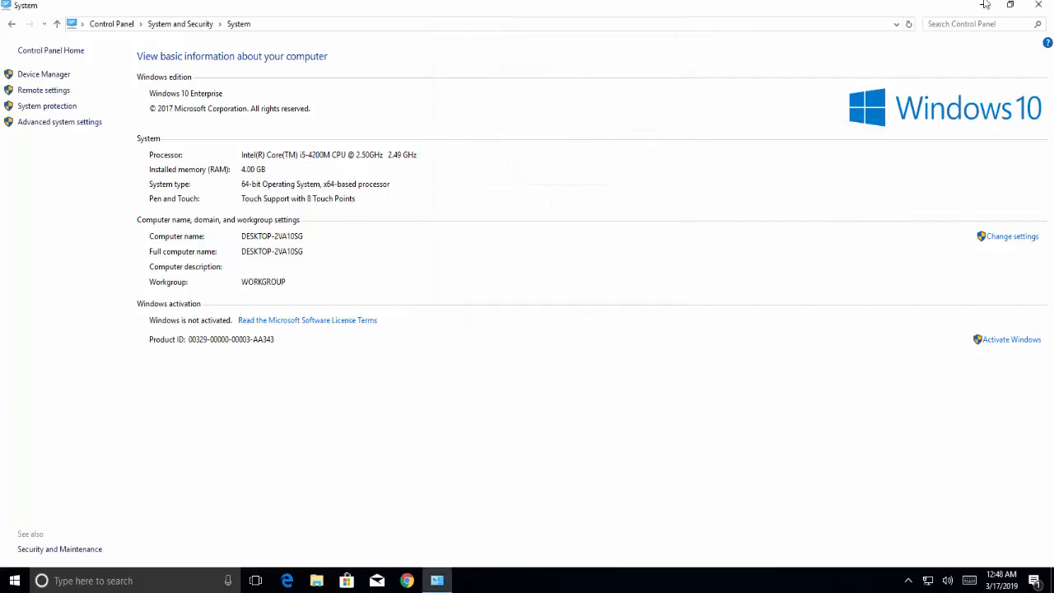
{"action": "left_click", "coordinate": [1038, 5]}
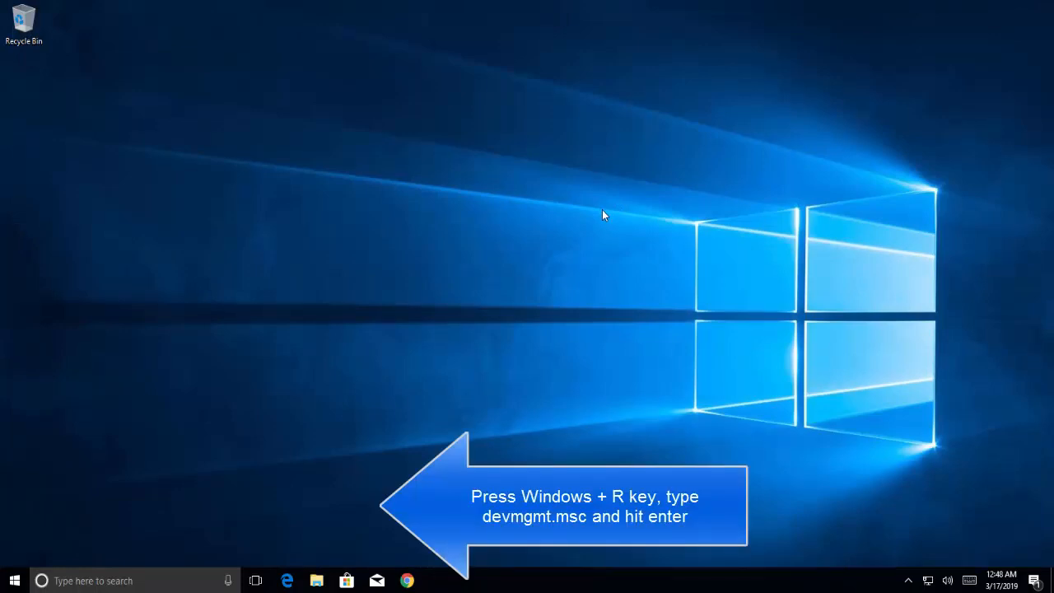
{"action": "key", "text": "win+r"}
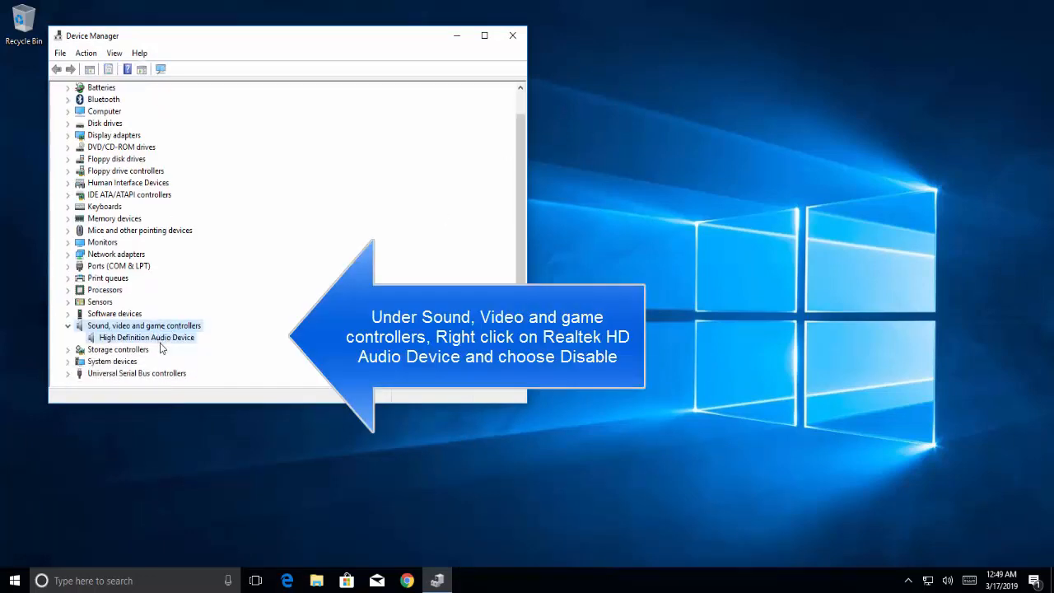
{"action": "left_click", "coordinate": [145, 326]}
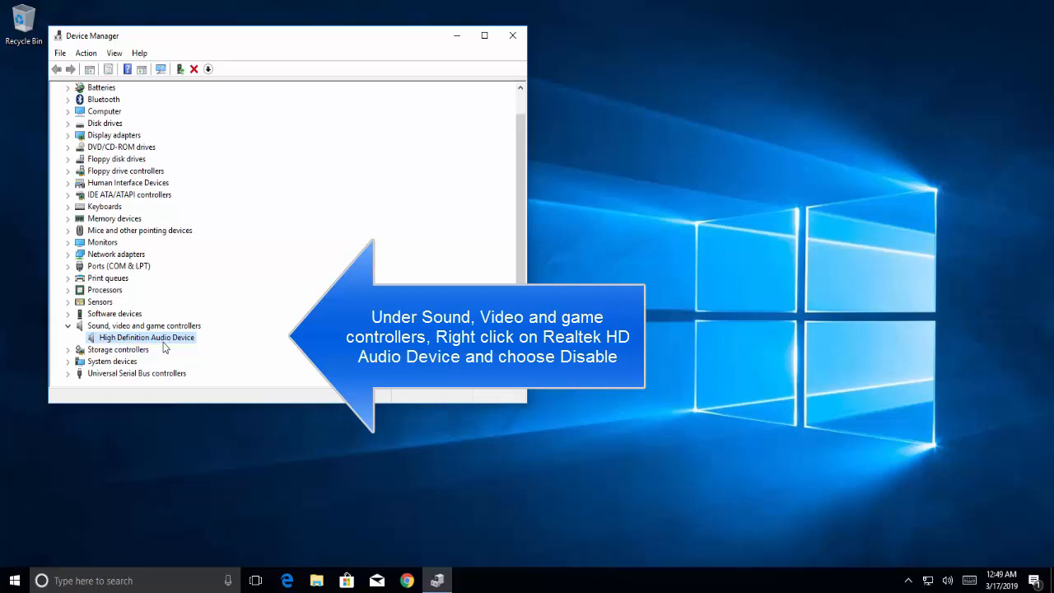
{"action": "right_click", "coordinate": [147, 338]}
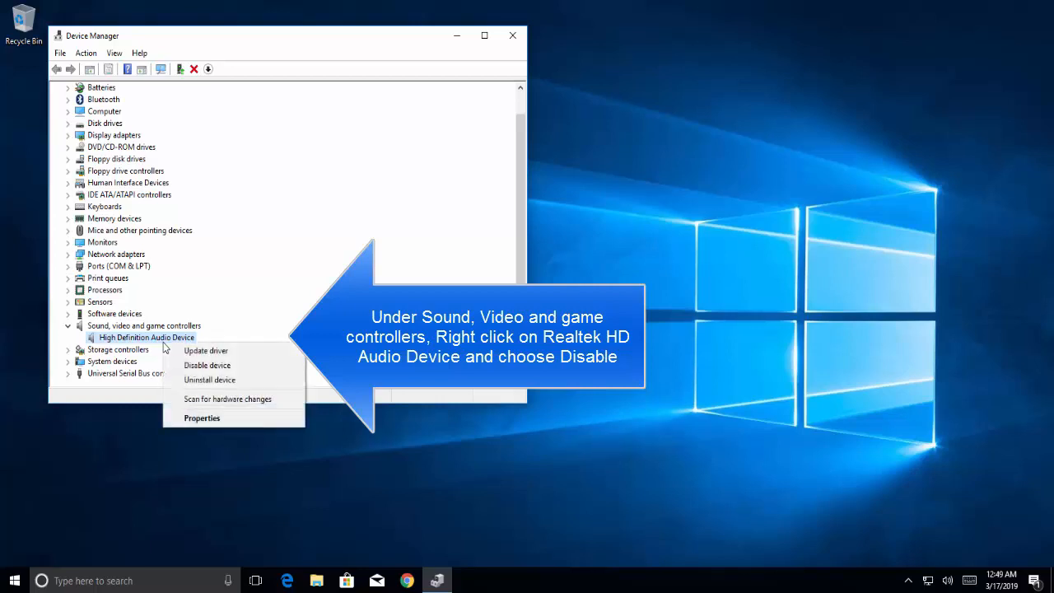
{"action": "mouse_move", "coordinate": [208, 365]}
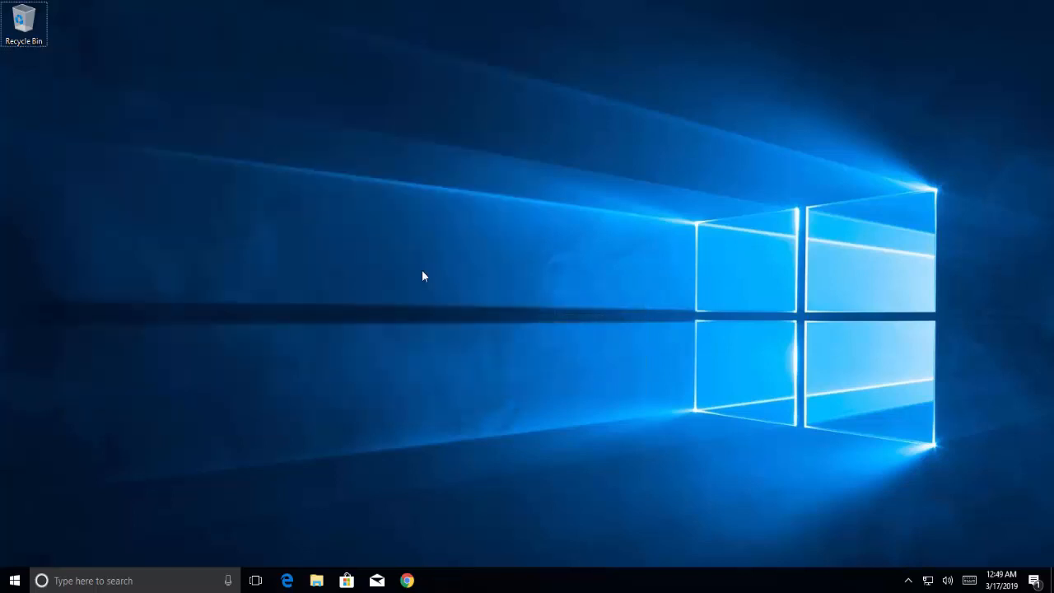
Step: Launch Device Manager via Run and start Update driver on High Definition Audio Device
{"action": "key", "text": "Win+r"}
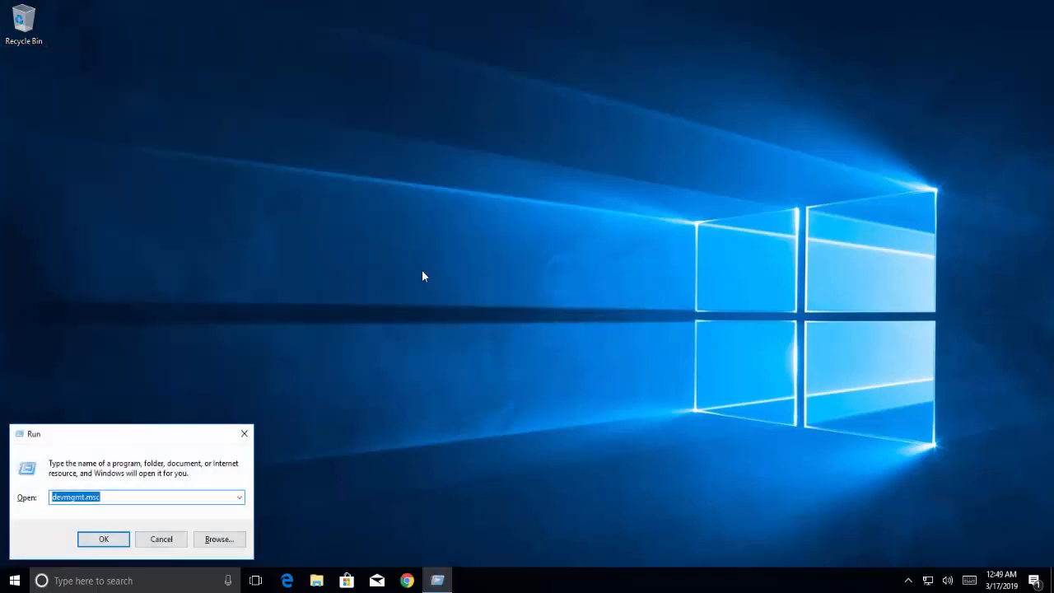
{"action": "left_click", "coordinate": [102, 538]}
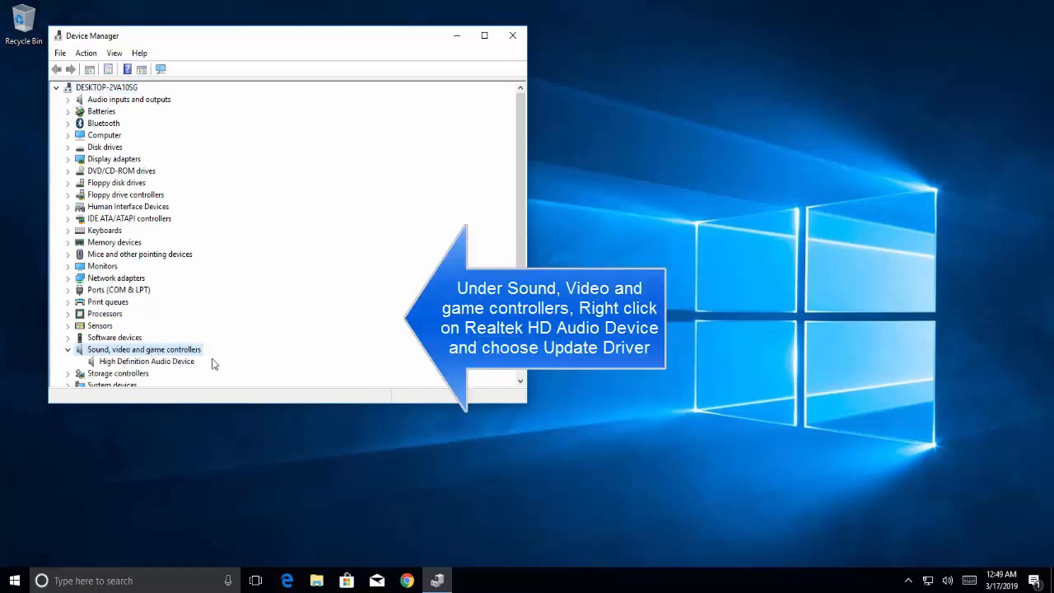
{"action": "right_click", "coordinate": [147, 361]}
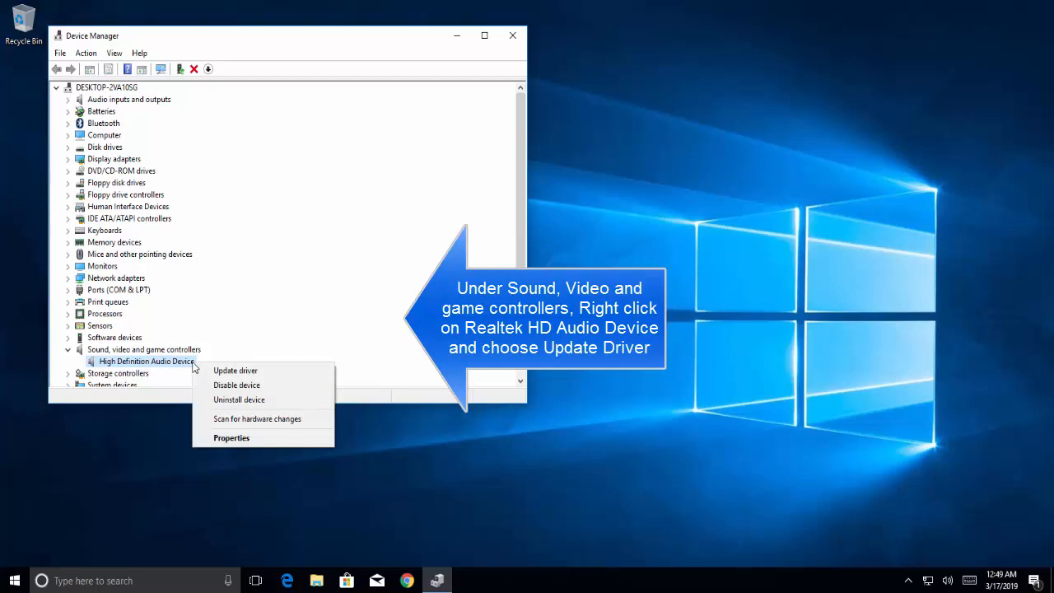
{"action": "mouse_move", "coordinate": [234, 369]}
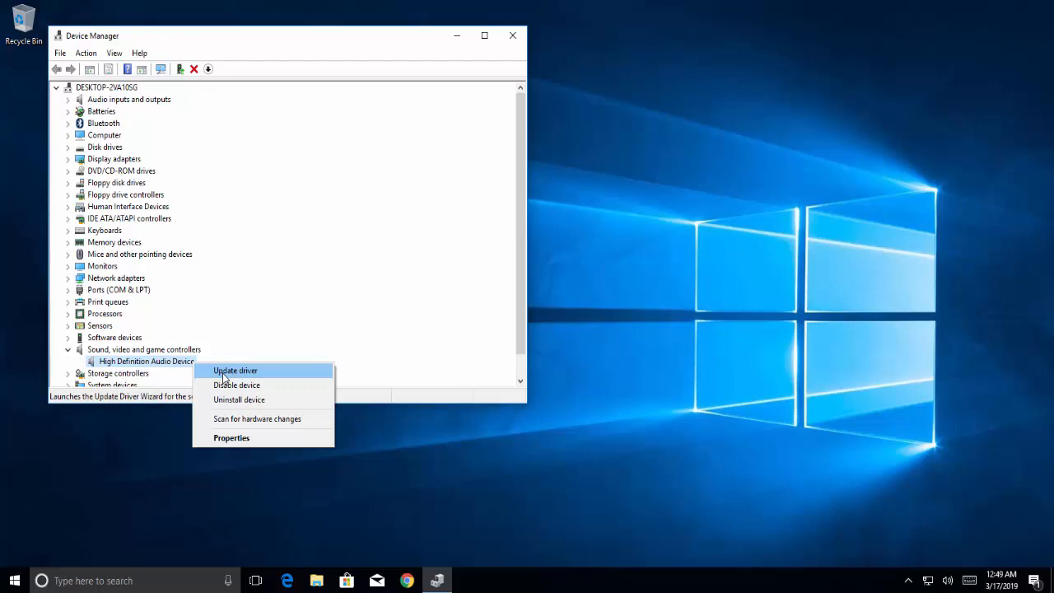
{"action": "left_click", "coordinate": [234, 369]}
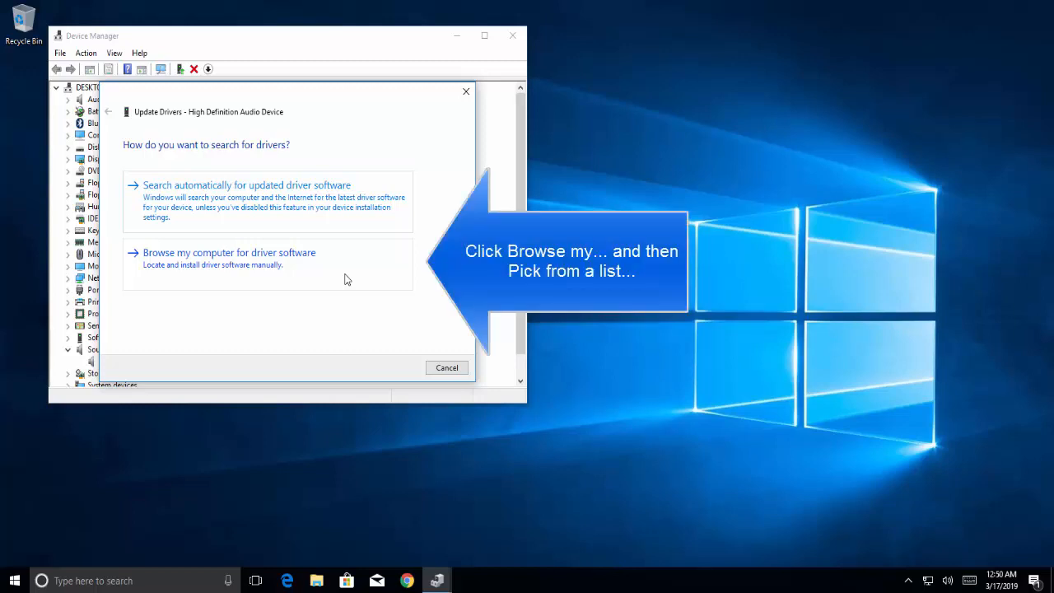
Step: Browse this computer to the available driver list, then cancel and close Device Manager
{"action": "left_click", "coordinate": [227, 252]}
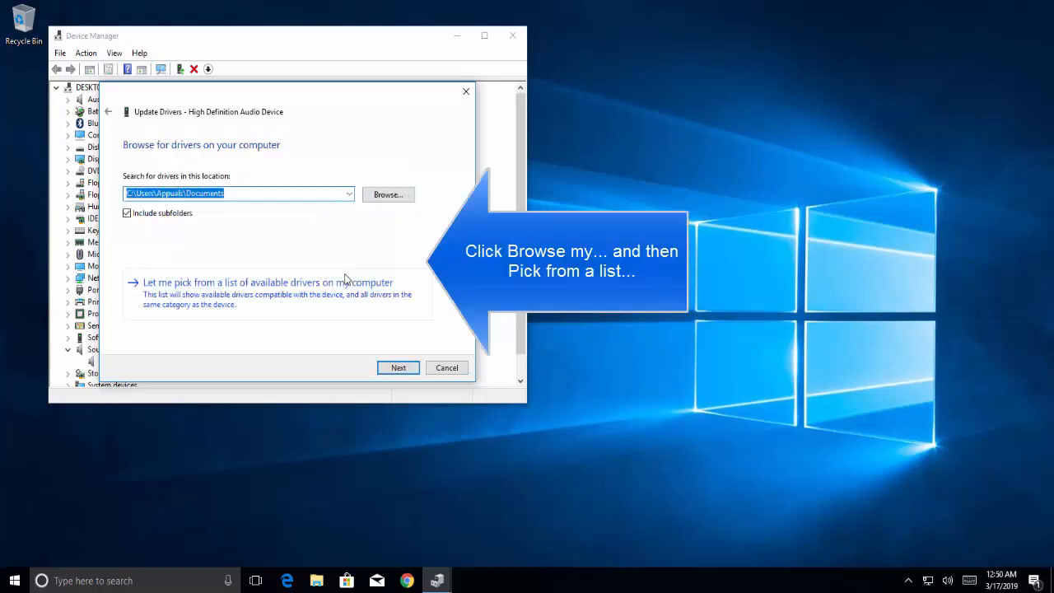
{"action": "mouse_move", "coordinate": [346, 298]}
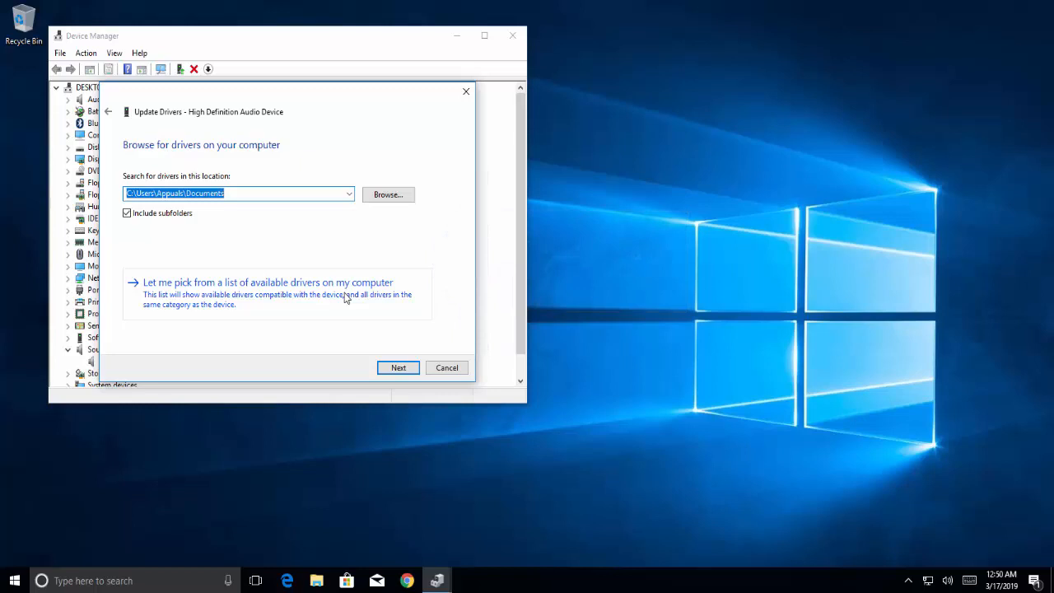
{"action": "left_click", "coordinate": [267, 281]}
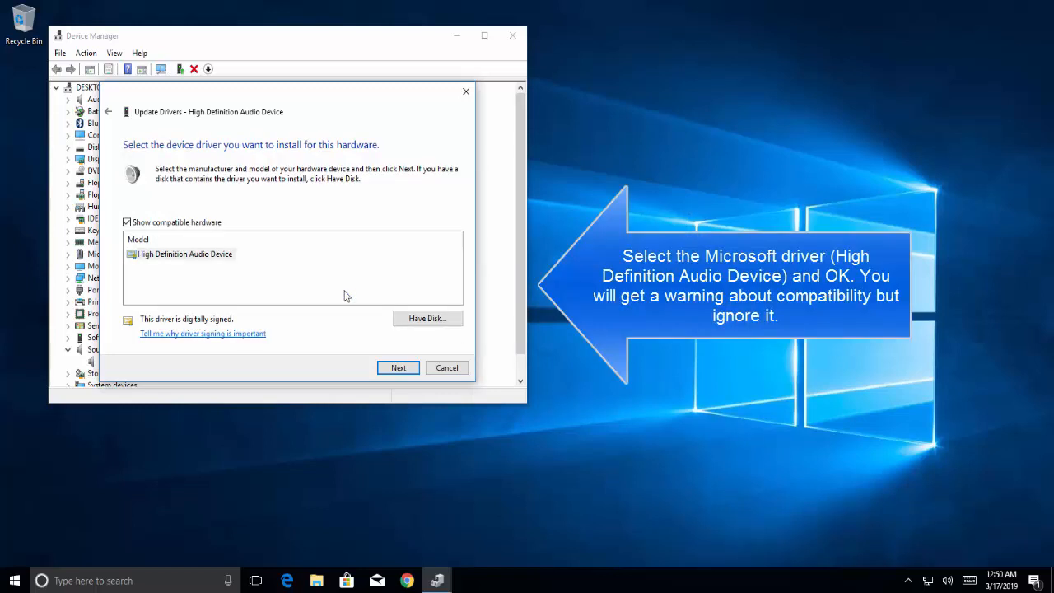
{"action": "mouse_move", "coordinate": [231, 267]}
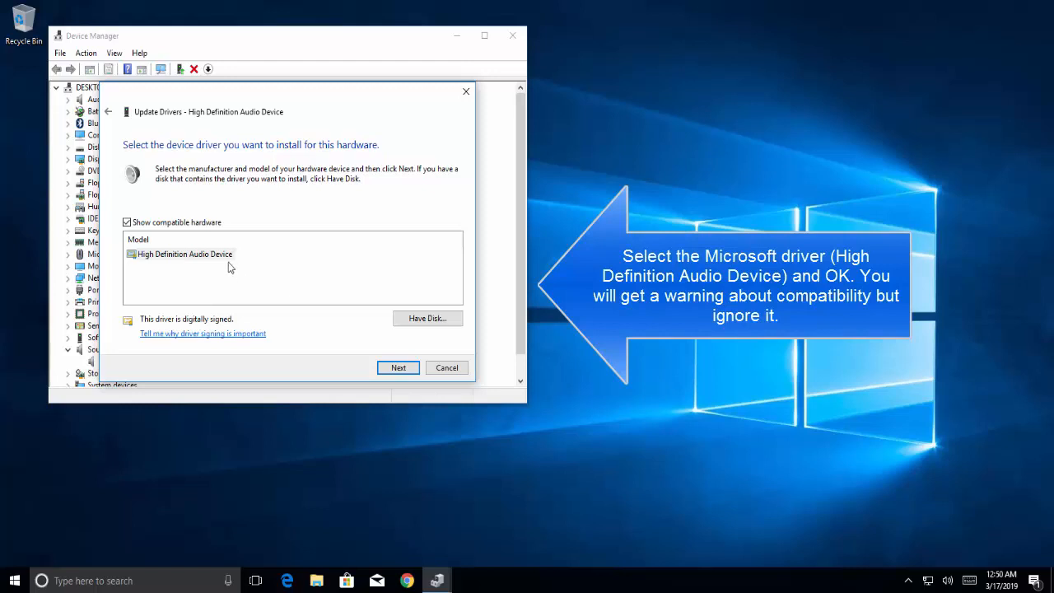
{"action": "mouse_move", "coordinate": [447, 367]}
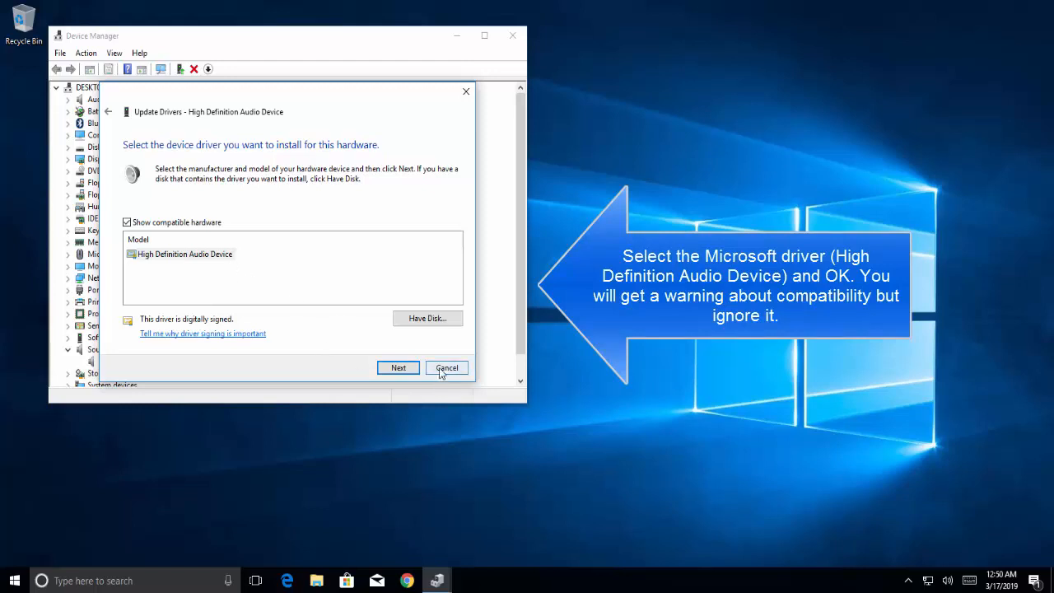
{"action": "left_click", "coordinate": [446, 367]}
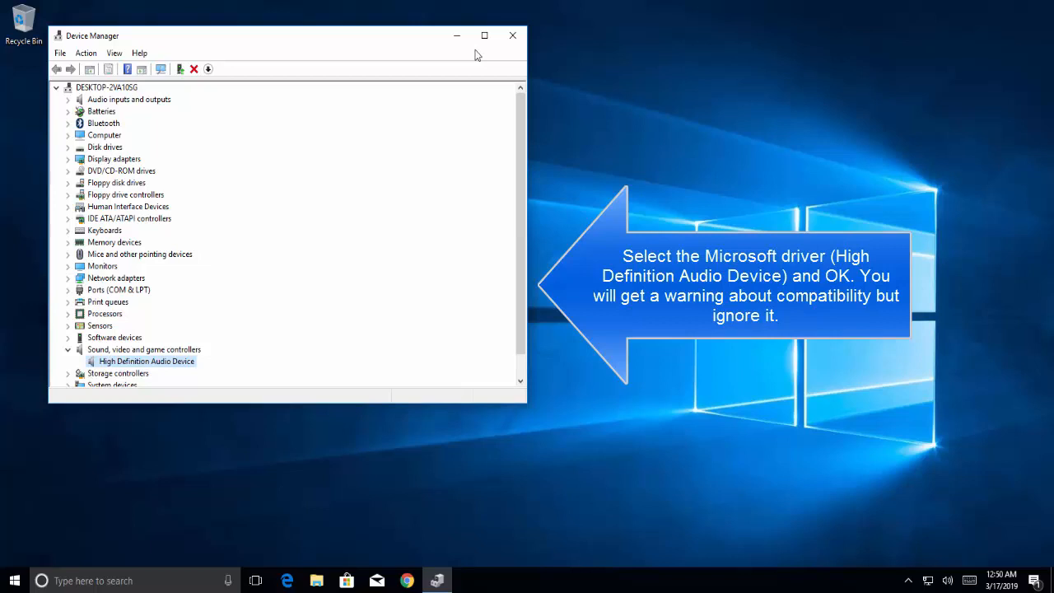
{"action": "left_click", "coordinate": [512, 36]}
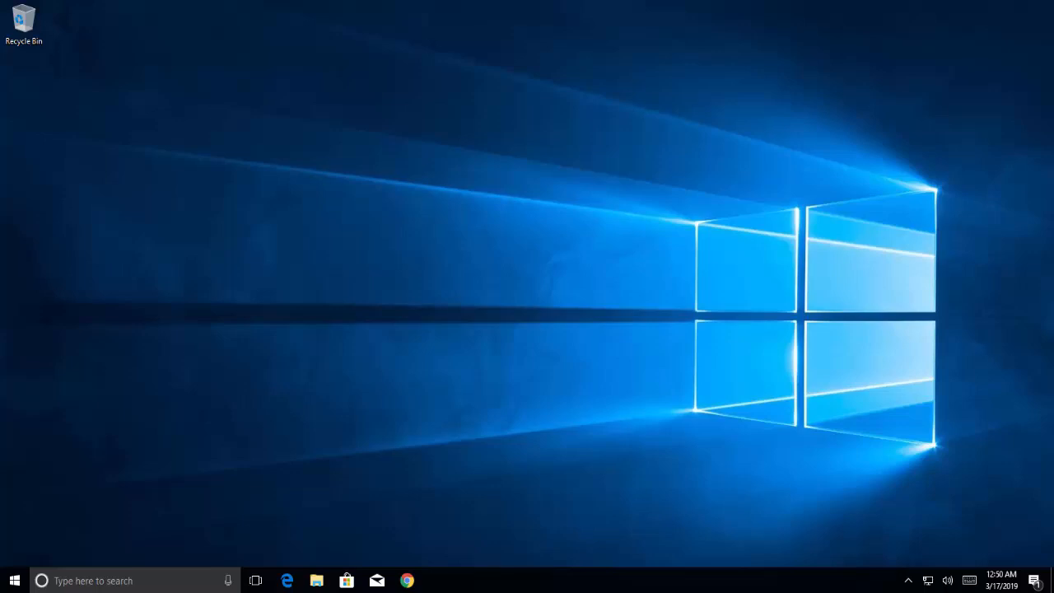
{"action": "mouse_move", "coordinate": [1002, 520]}
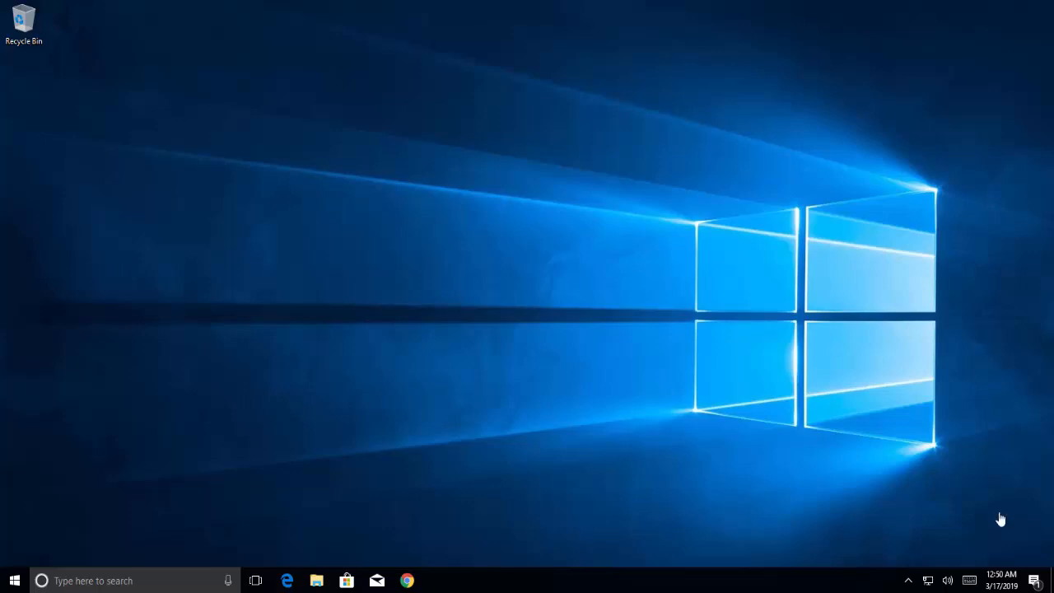
{"action": "right_click", "coordinate": [947, 579]}
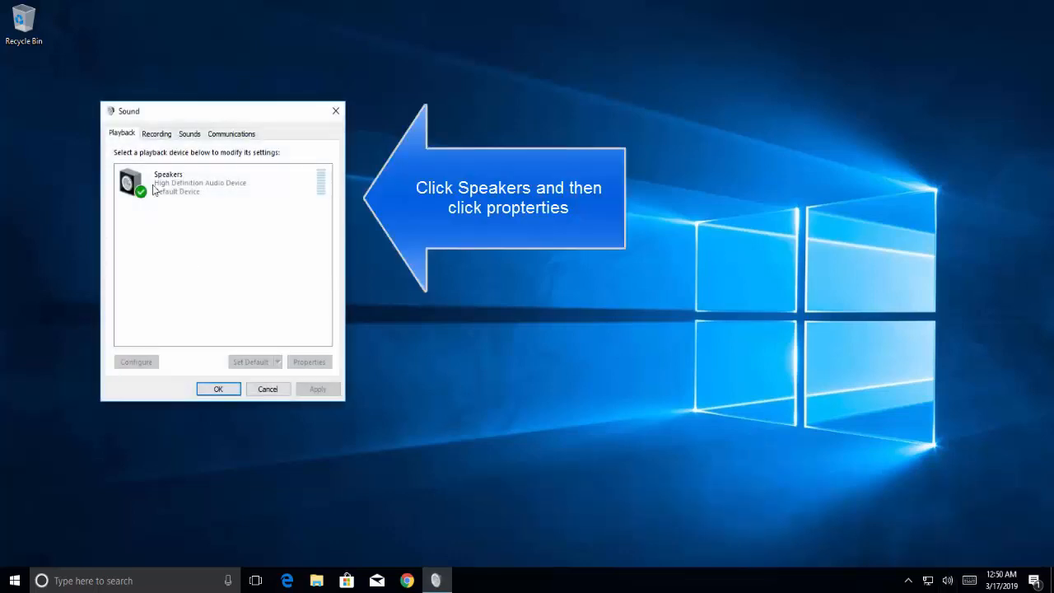
{"action": "left_click", "coordinate": [198, 181]}
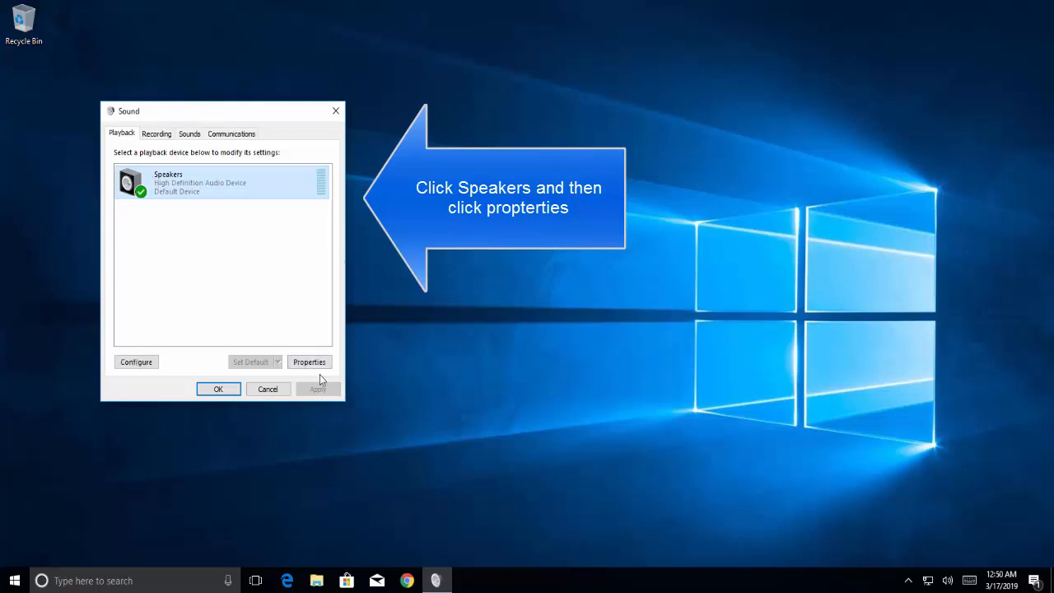
{"action": "left_click", "coordinate": [310, 363]}
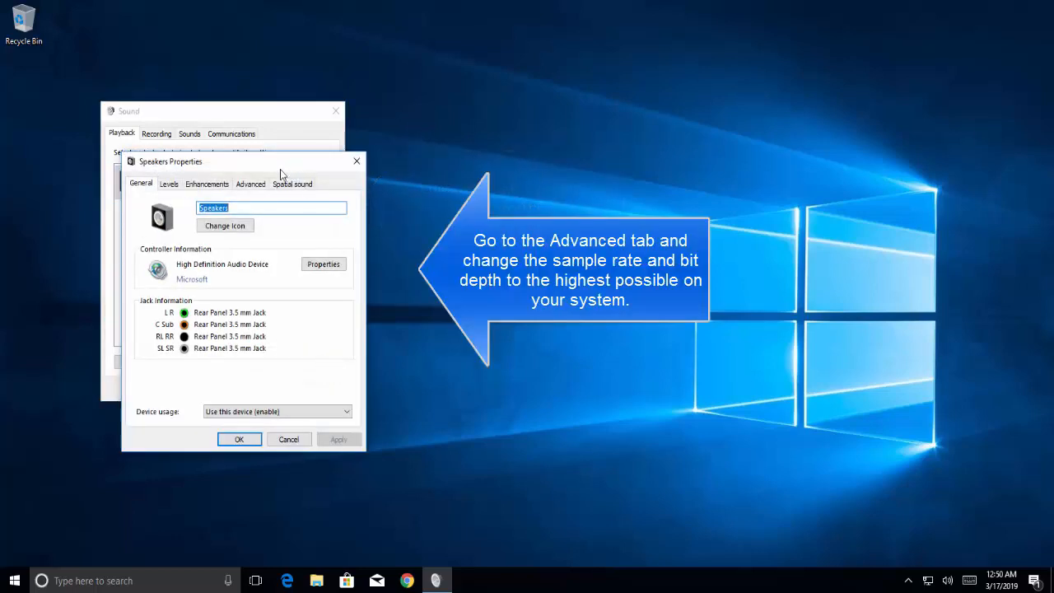
{"action": "left_click", "coordinate": [250, 185]}
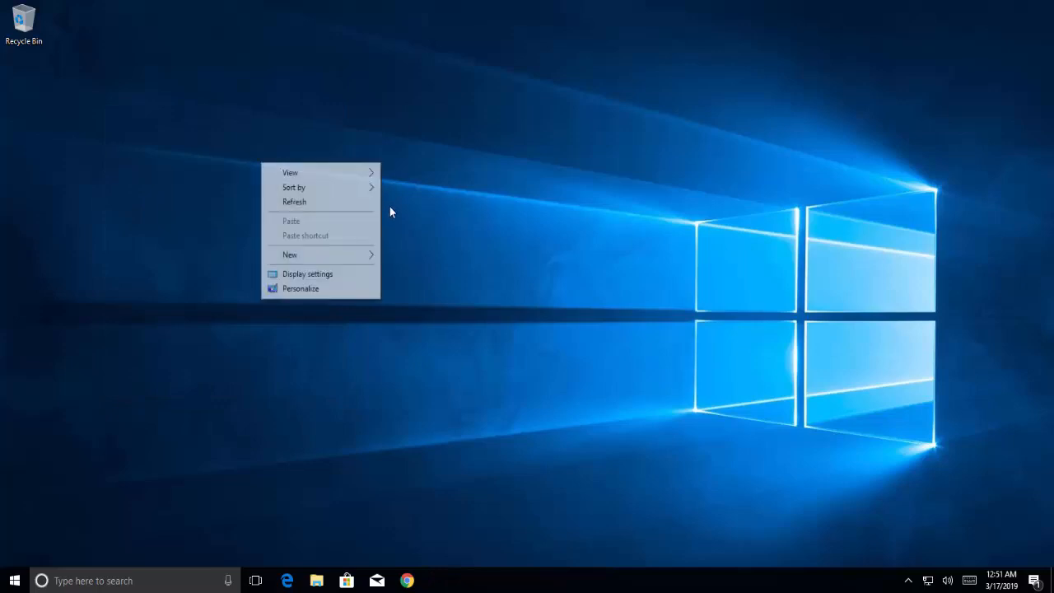
{"action": "left_click", "coordinate": [358, 211]}
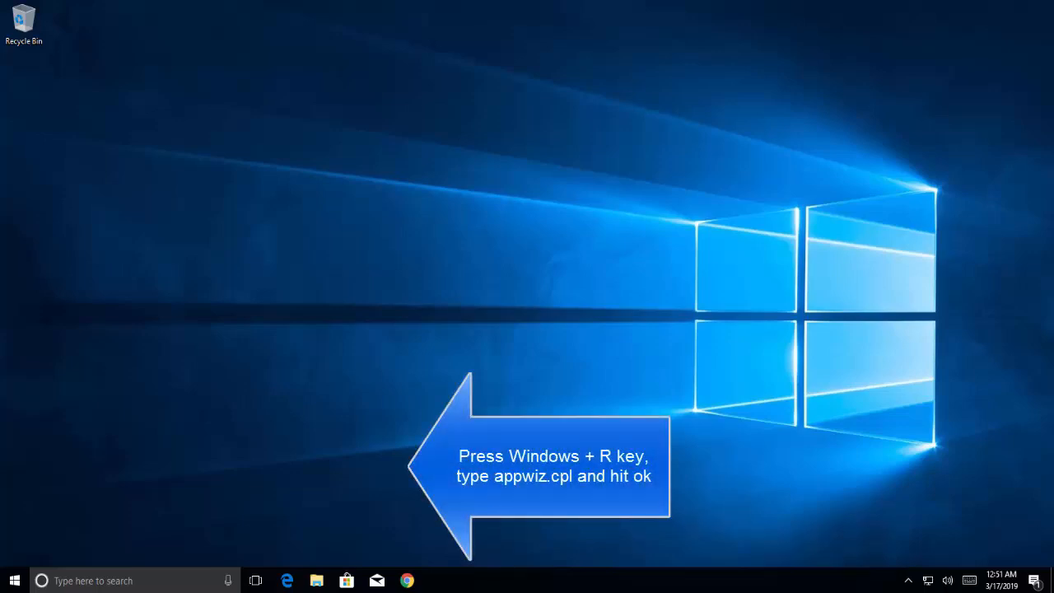
{"action": "mouse_move", "coordinate": [781, 367]}
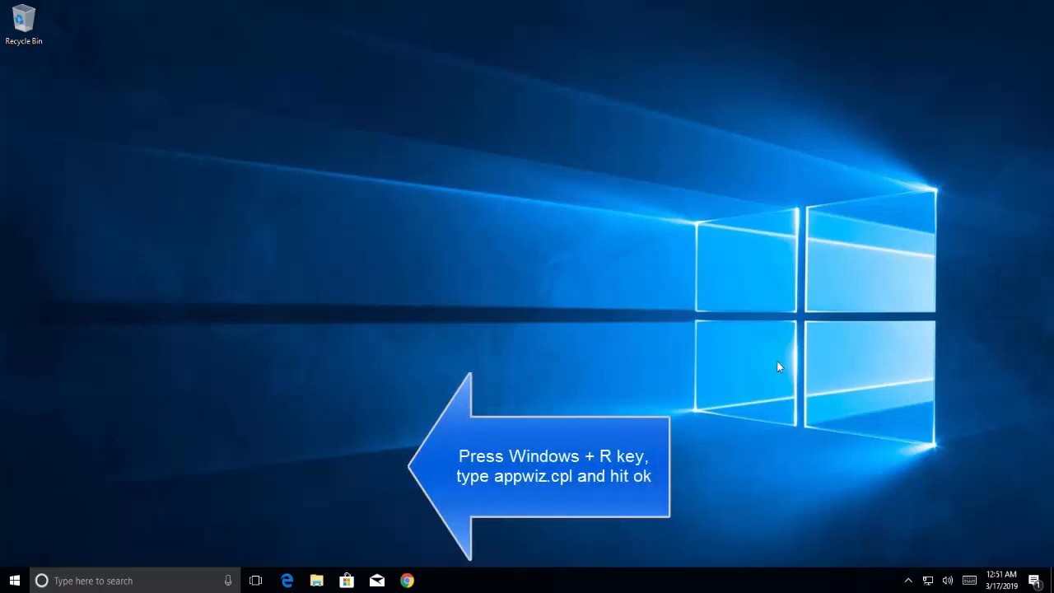
Step: Run a command from the Win+R box to bring up the Programs and Features list
{"action": "key", "text": "Win+r"}
{"action": "type", "text": "appwiz.c"}
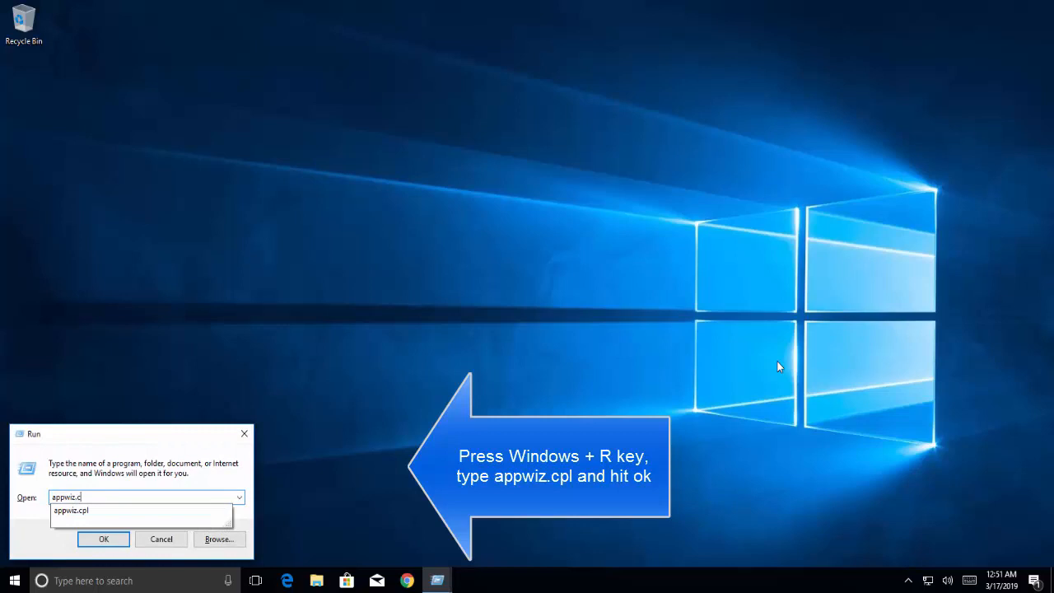
{"action": "type", "text": "devmgmt.msc"}
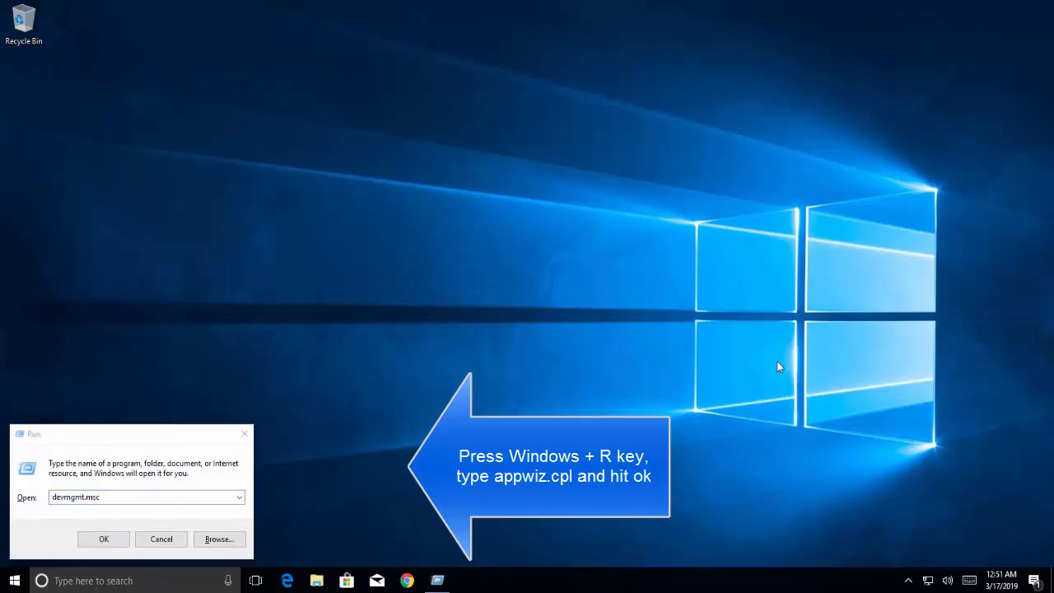
{"action": "left_click", "coordinate": [104, 538]}
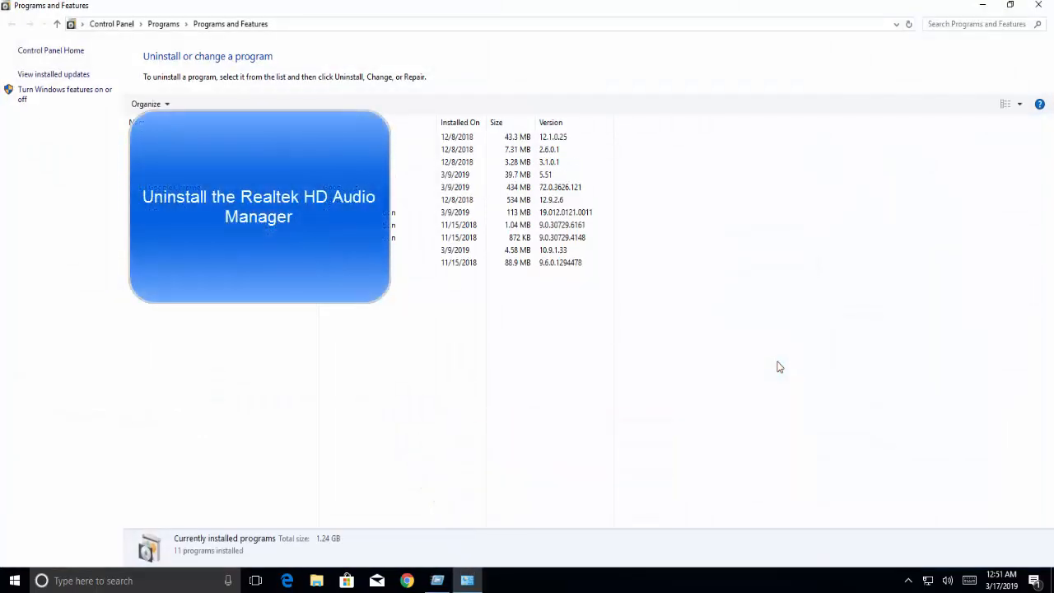
{"action": "mouse_move", "coordinate": [761, 321]}
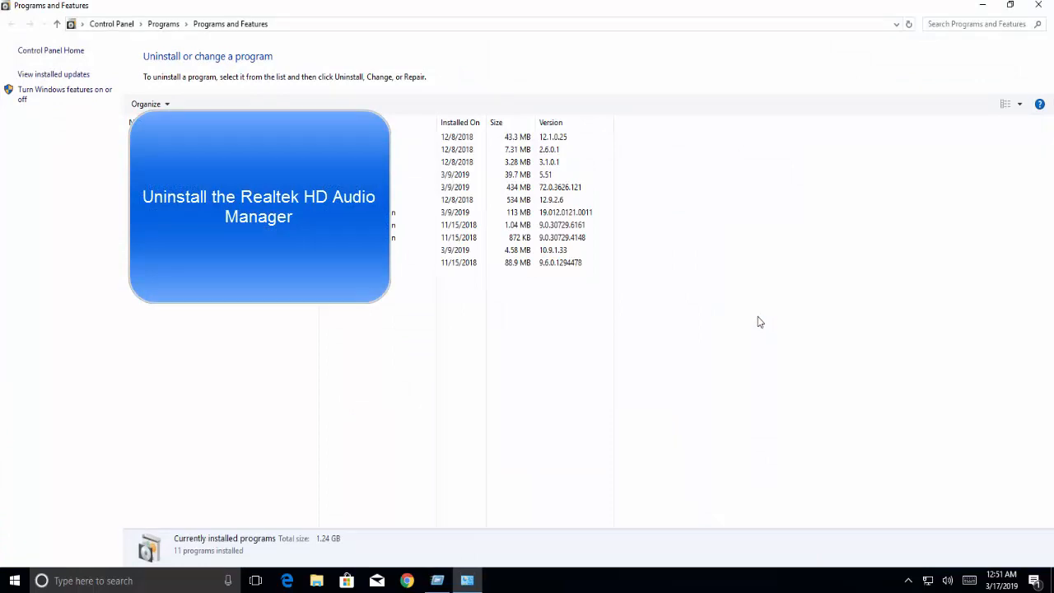
Step: Select a couple of installed program entries, then close Programs and Features without uninstalling
{"action": "left_click", "coordinate": [543, 175]}
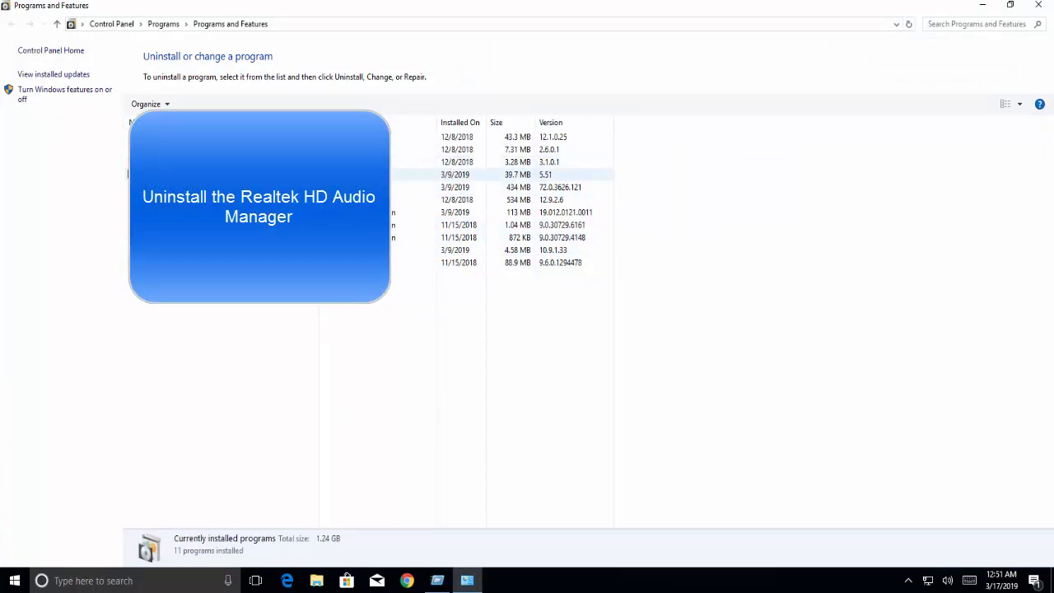
{"action": "left_click", "coordinate": [501, 188]}
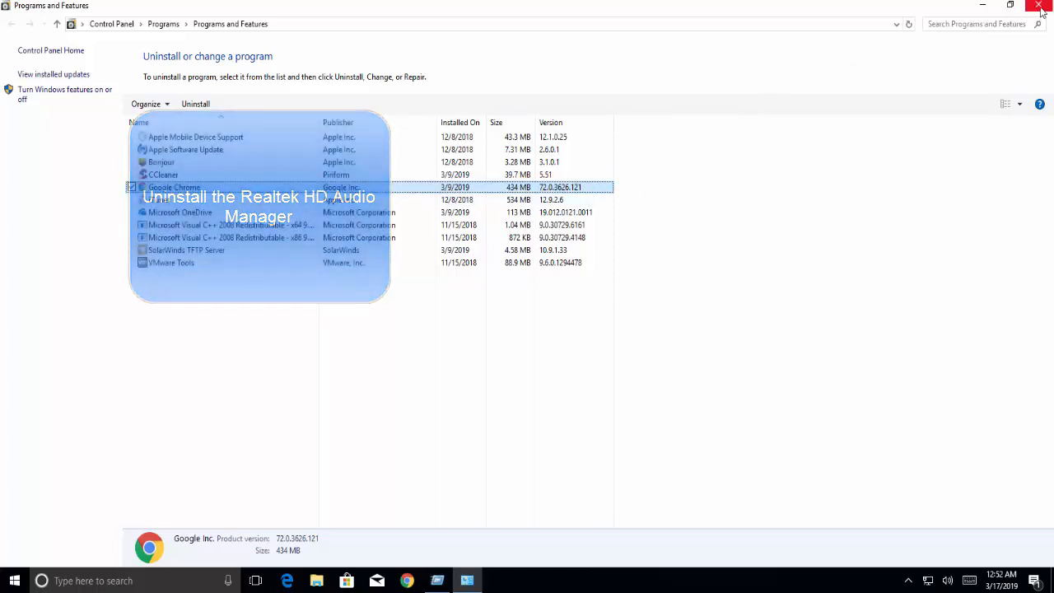
{"action": "left_click", "coordinate": [1040, 7]}
{"action": "type", "text": "devmgmt.msc"}
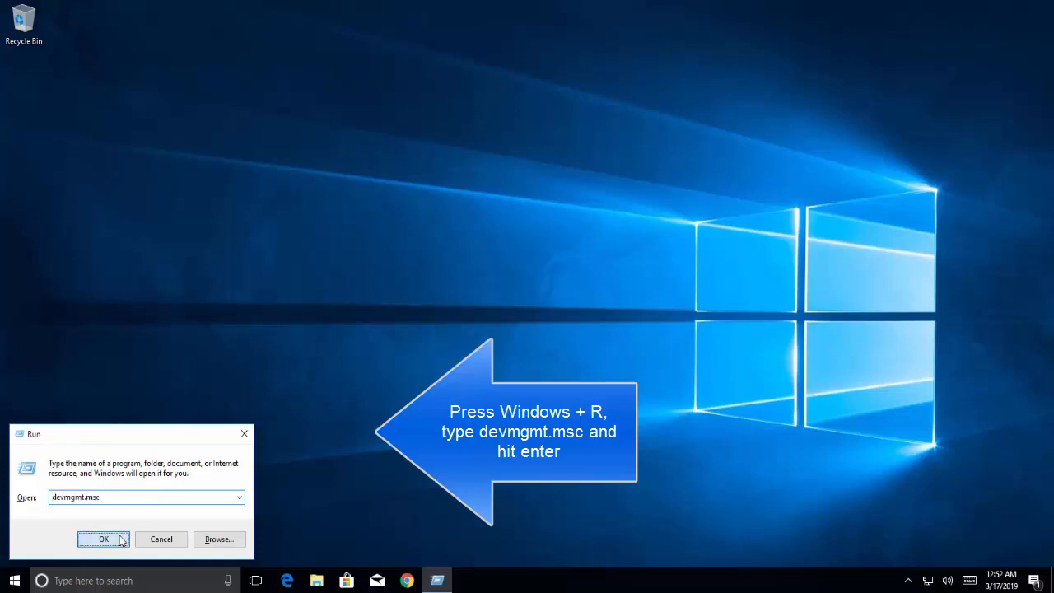
Step: Launch Device Manager again and start Update driver on High Definition Audio Device
{"action": "left_click", "coordinate": [102, 539]}
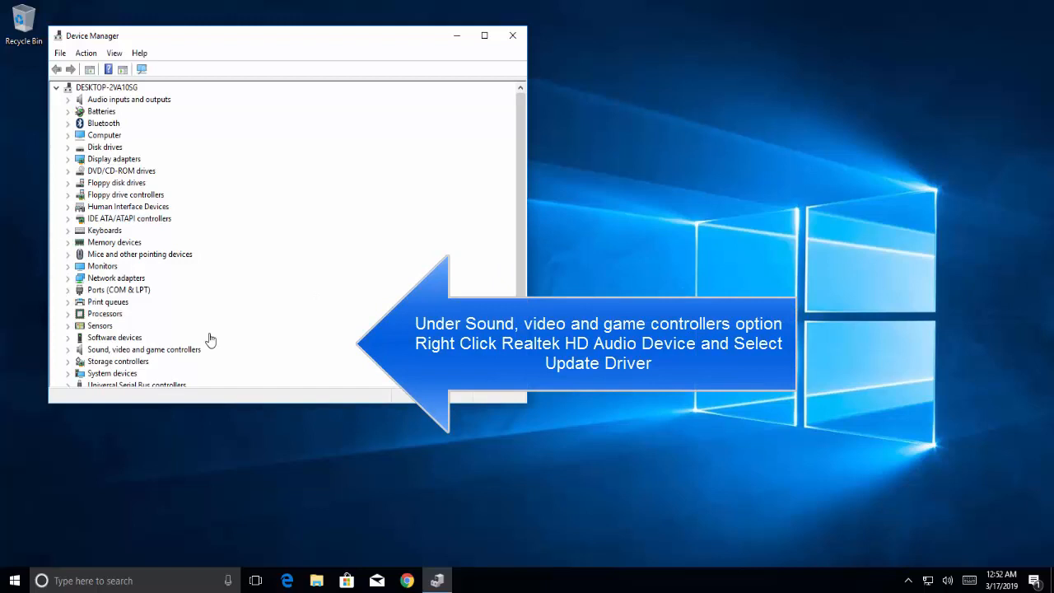
{"action": "right_click", "coordinate": [144, 360]}
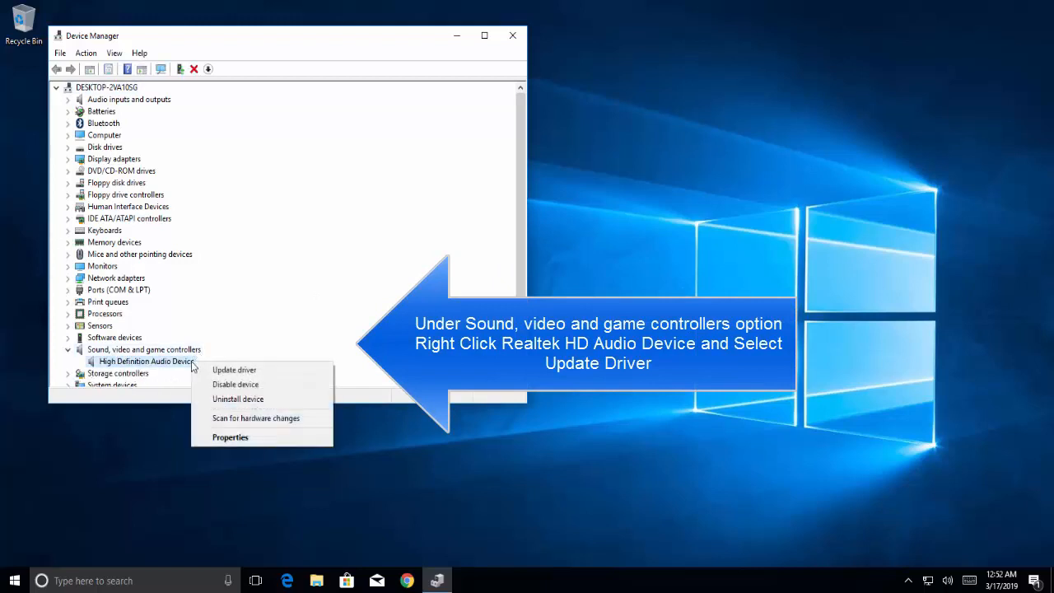
{"action": "mouse_move", "coordinate": [138, 362]}
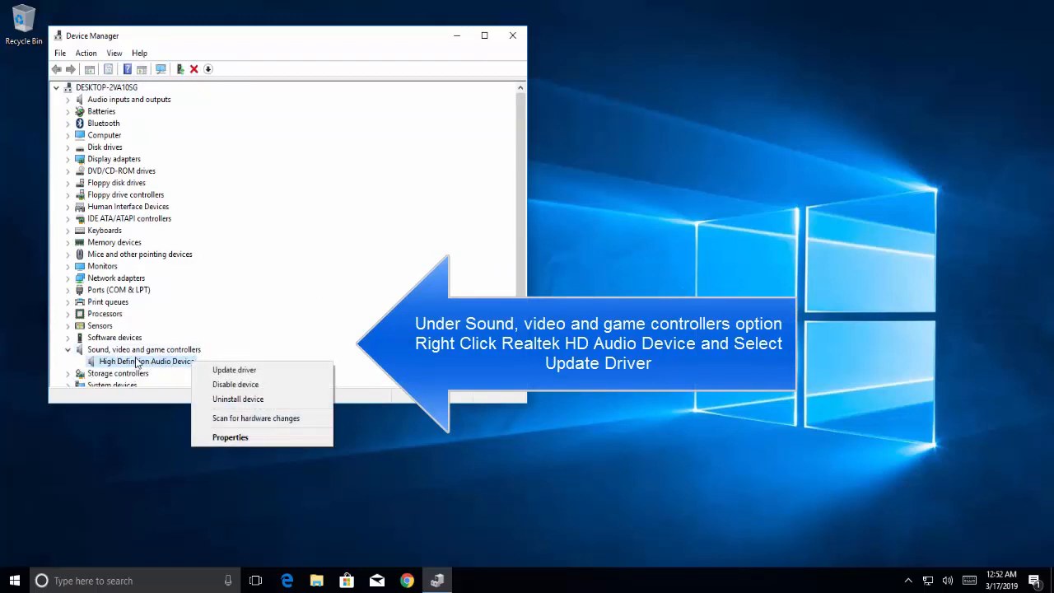
{"action": "mouse_move", "coordinate": [234, 369]}
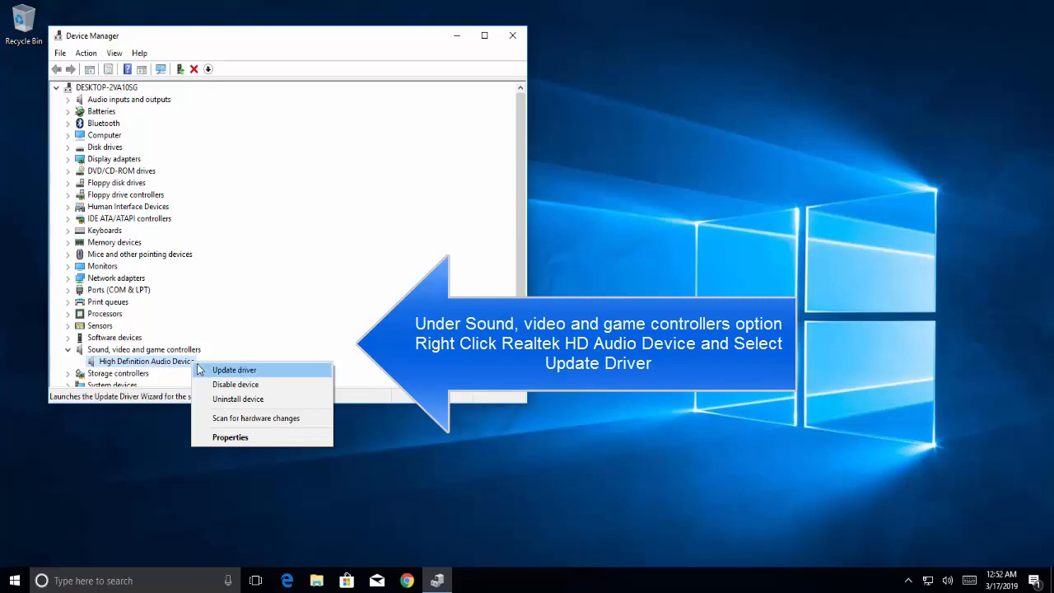
{"action": "left_click", "coordinate": [234, 369]}
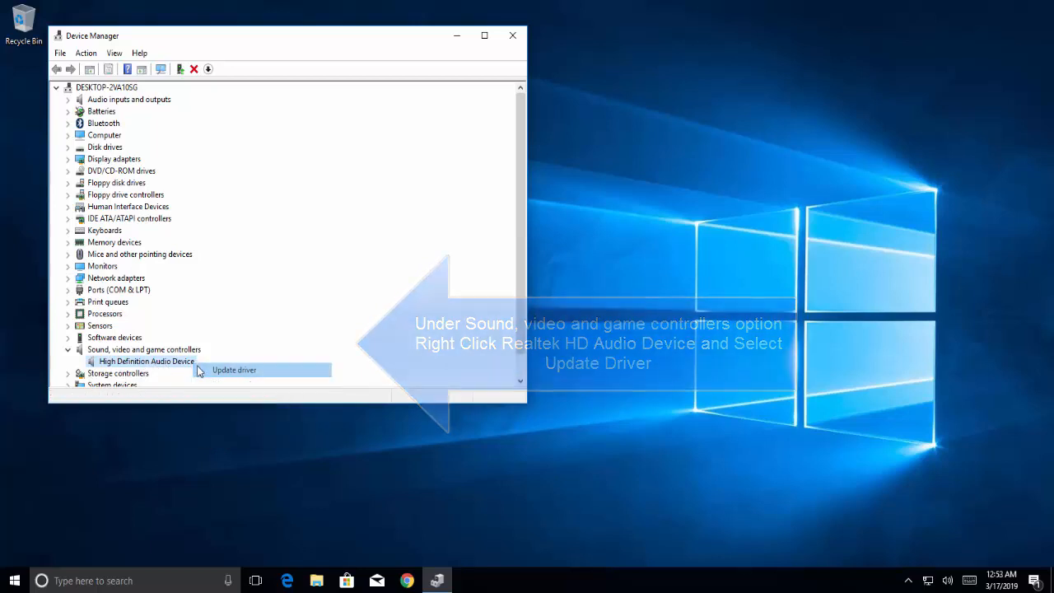
{"action": "left_click", "coordinate": [234, 369]}
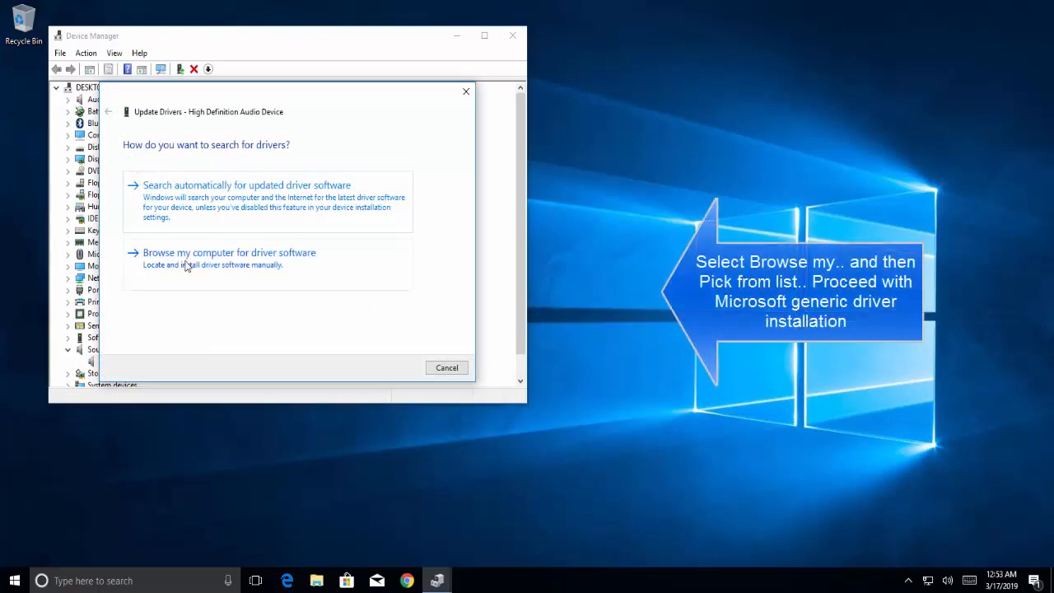
Step: Browse this computer to the compatible driver list, then cancel without installing
{"action": "left_click", "coordinate": [227, 254]}
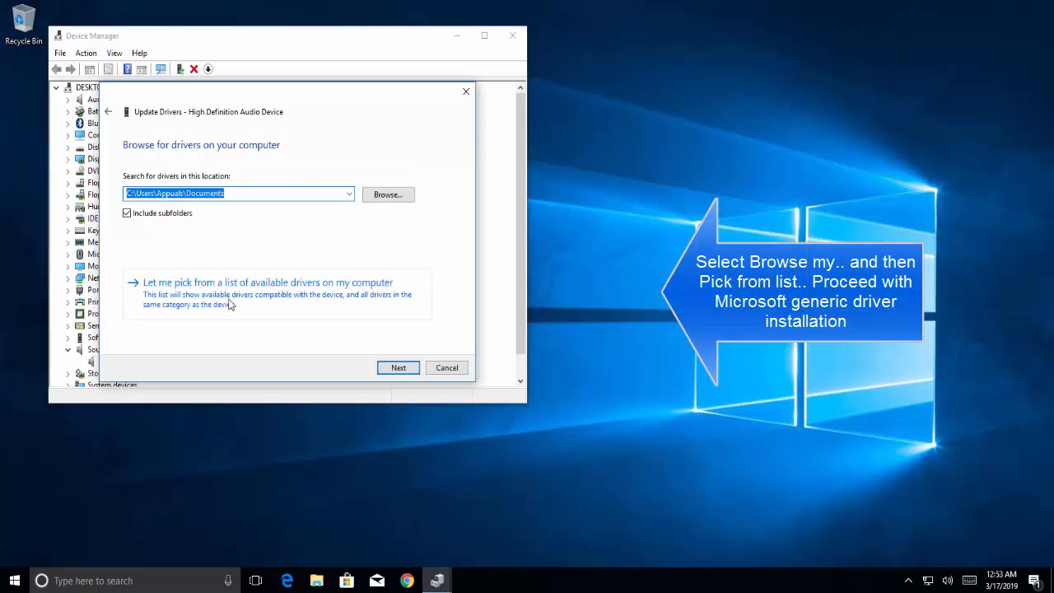
{"action": "left_click", "coordinate": [267, 284]}
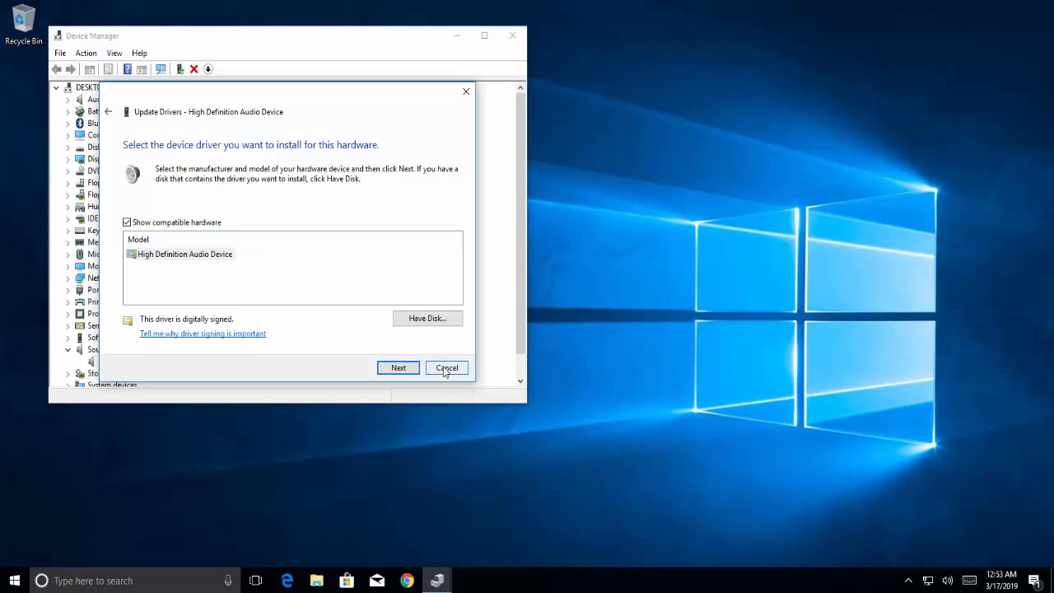
{"action": "left_click", "coordinate": [446, 367]}
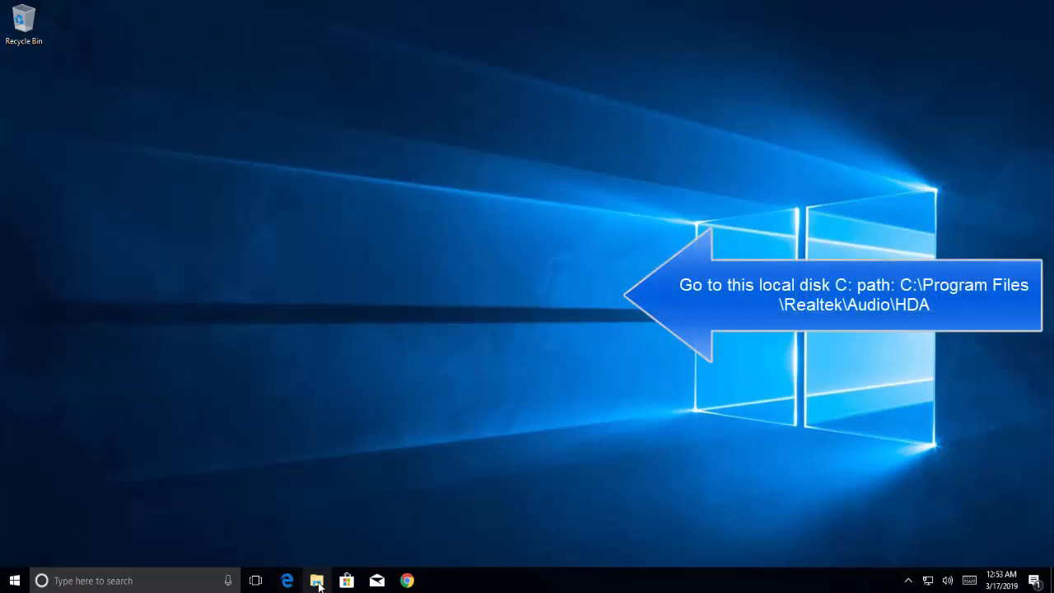
Step: Navigate File Explorer to C:\Program Files\Realtek\Audio\HDA
{"action": "left_click", "coordinate": [316, 580]}
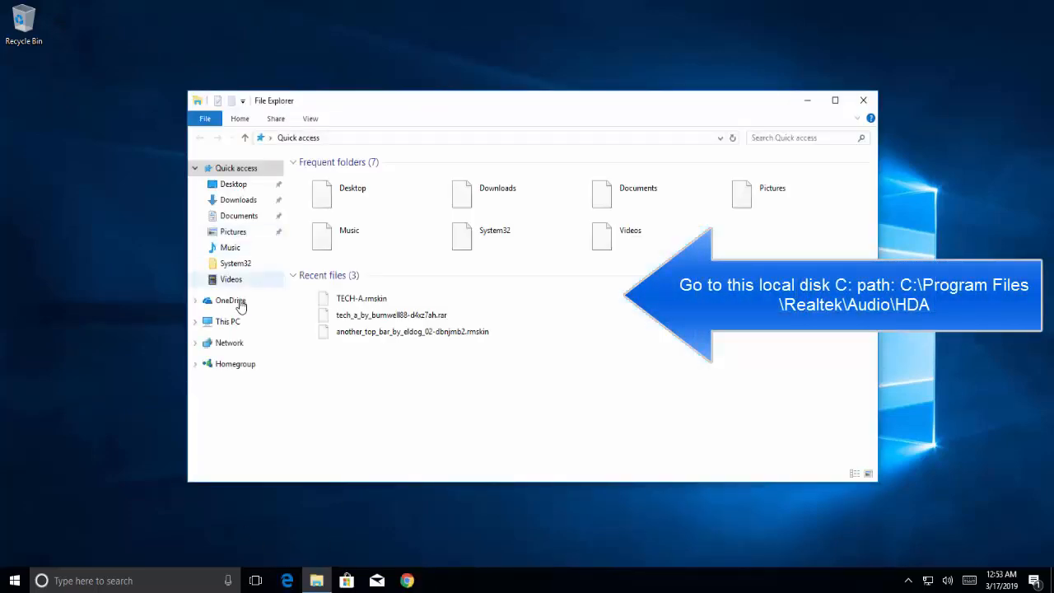
{"action": "left_click", "coordinate": [227, 321]}
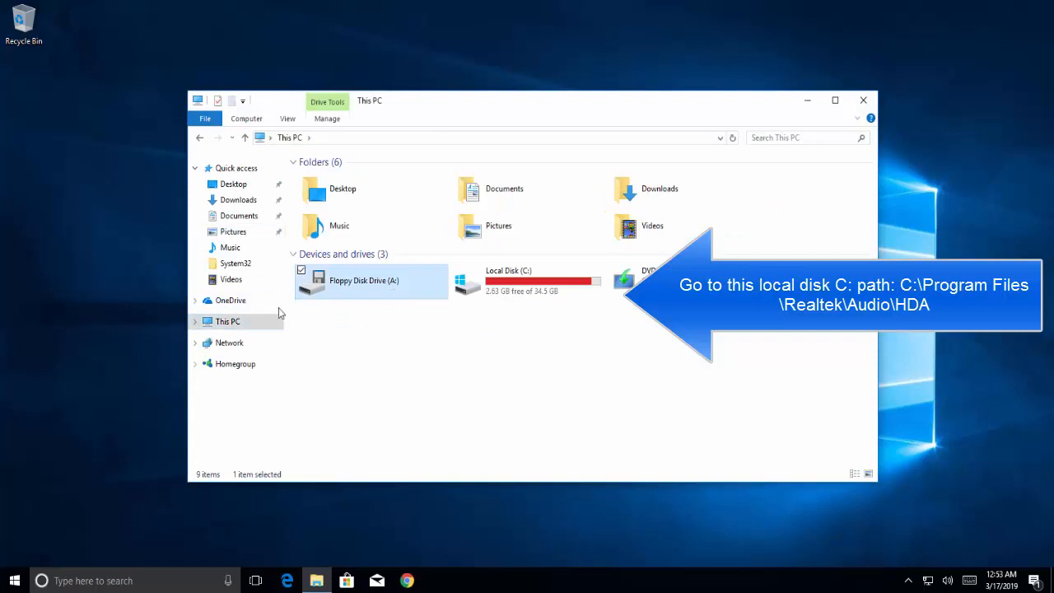
{"action": "double_click", "coordinate": [507, 280]}
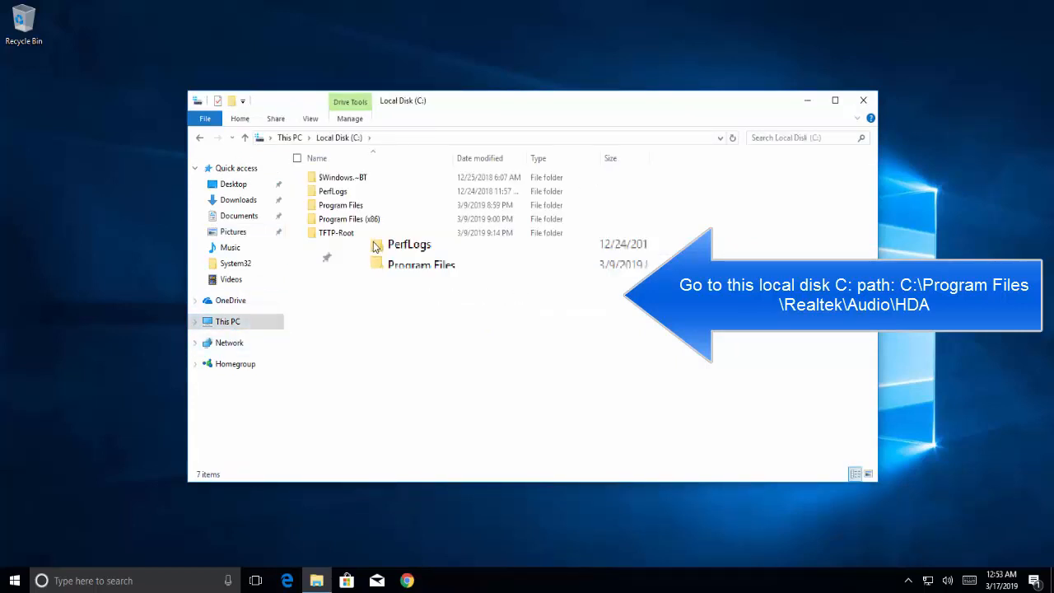
{"action": "left_click", "coordinate": [339, 204]}
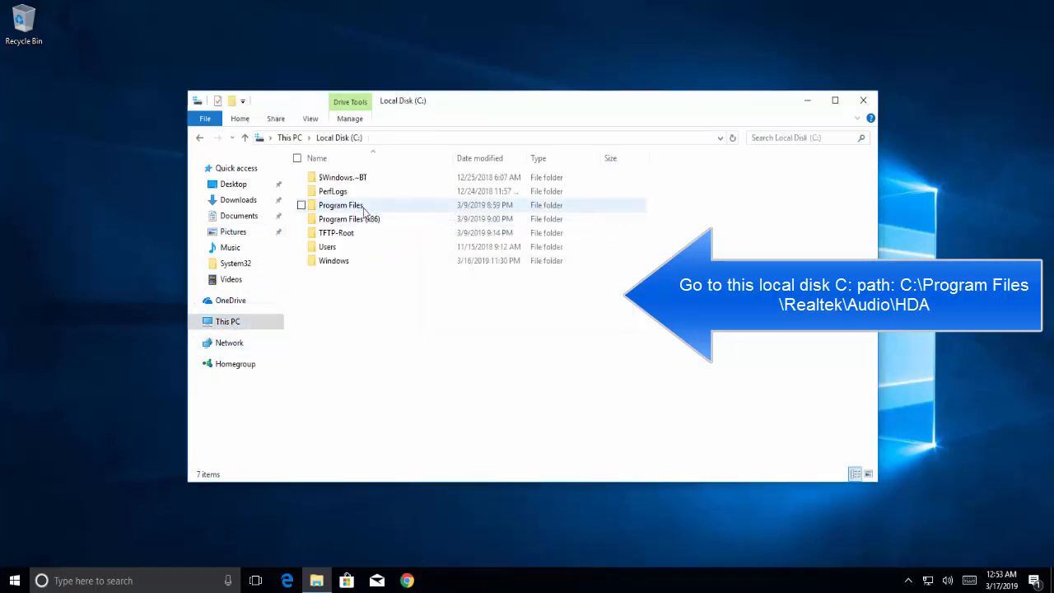
{"action": "double_click", "coordinate": [339, 204]}
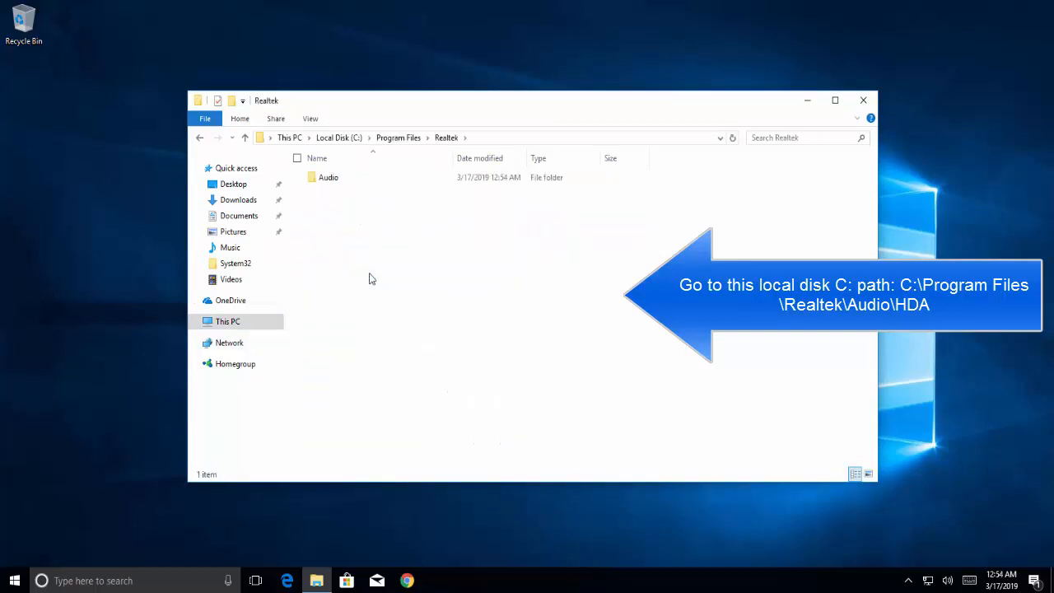
{"action": "double_click", "coordinate": [329, 178]}
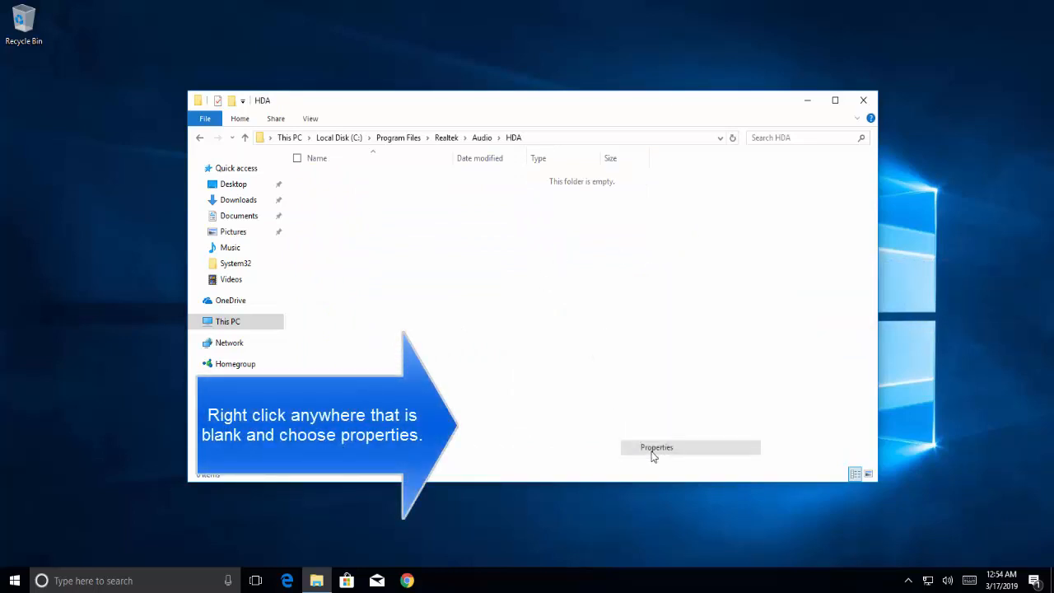
Step: Bring up the HDA folder's Security permissions editor listing its groups and users
{"action": "left_click", "coordinate": [656, 448]}
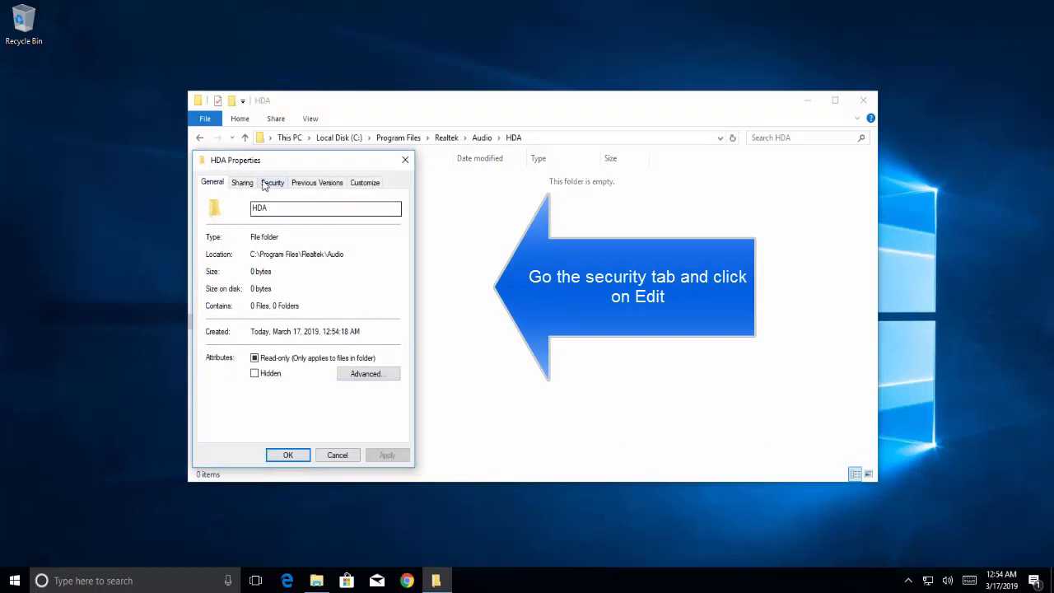
{"action": "left_click", "coordinate": [272, 181]}
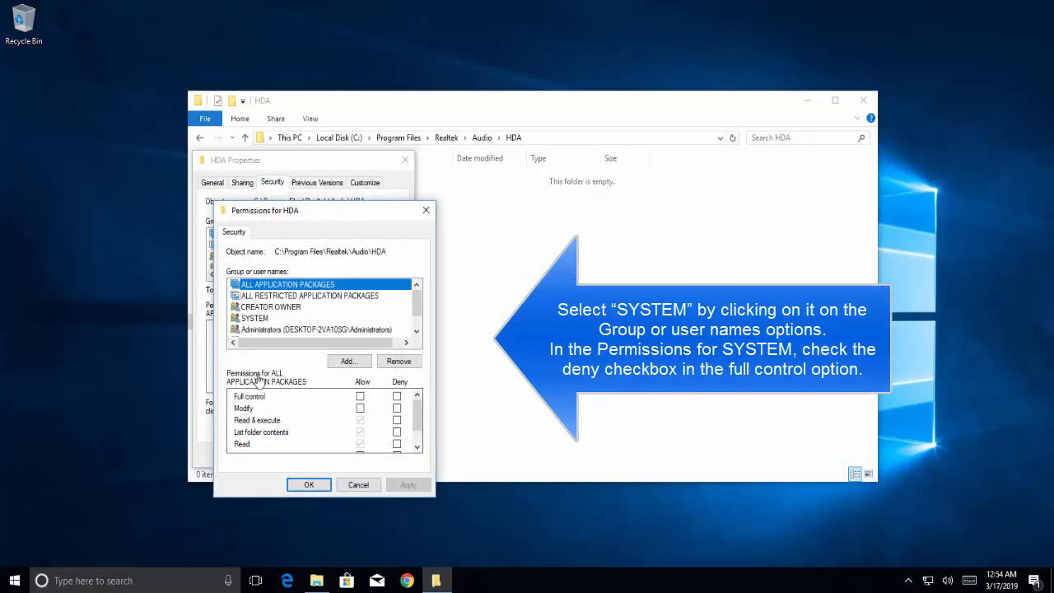
Step: Deny SYSTEM Full control on the HDA folder, confirm, and close the folder window
{"action": "left_click", "coordinate": [254, 318]}
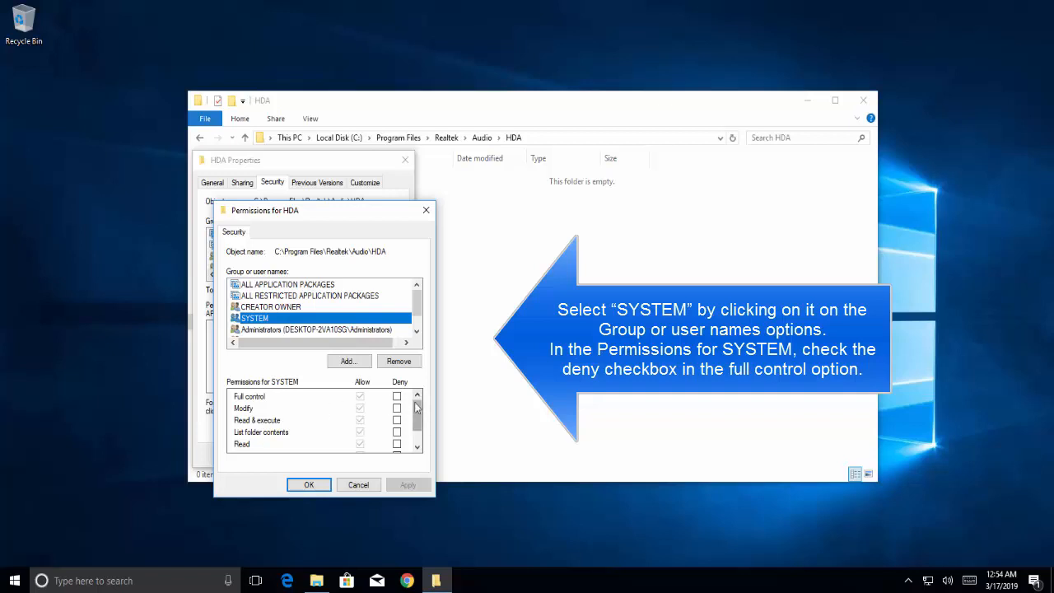
{"action": "left_click", "coordinate": [397, 395]}
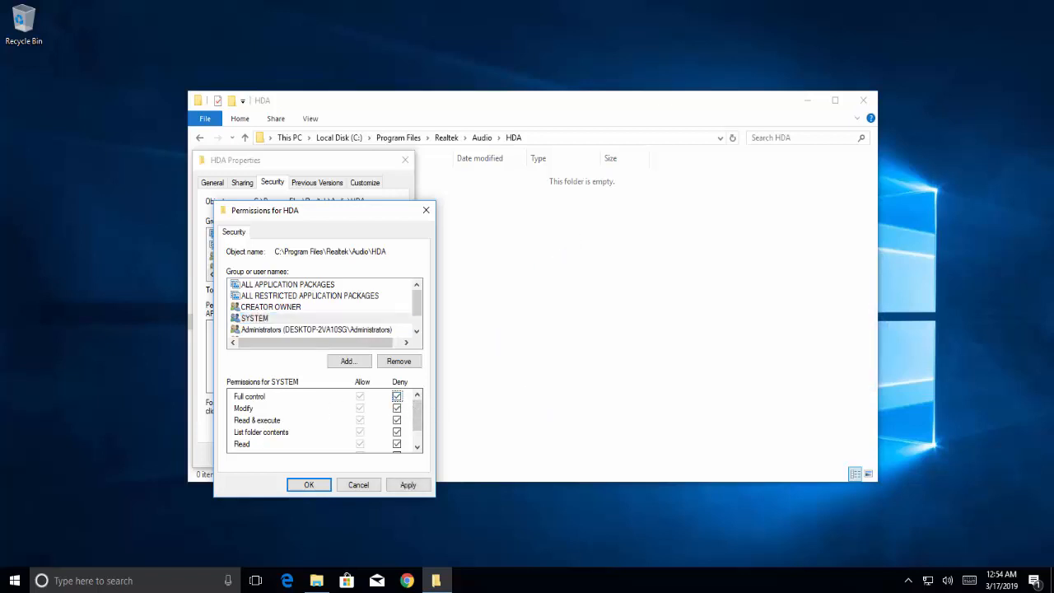
{"action": "mouse_move", "coordinate": [474, 449]}
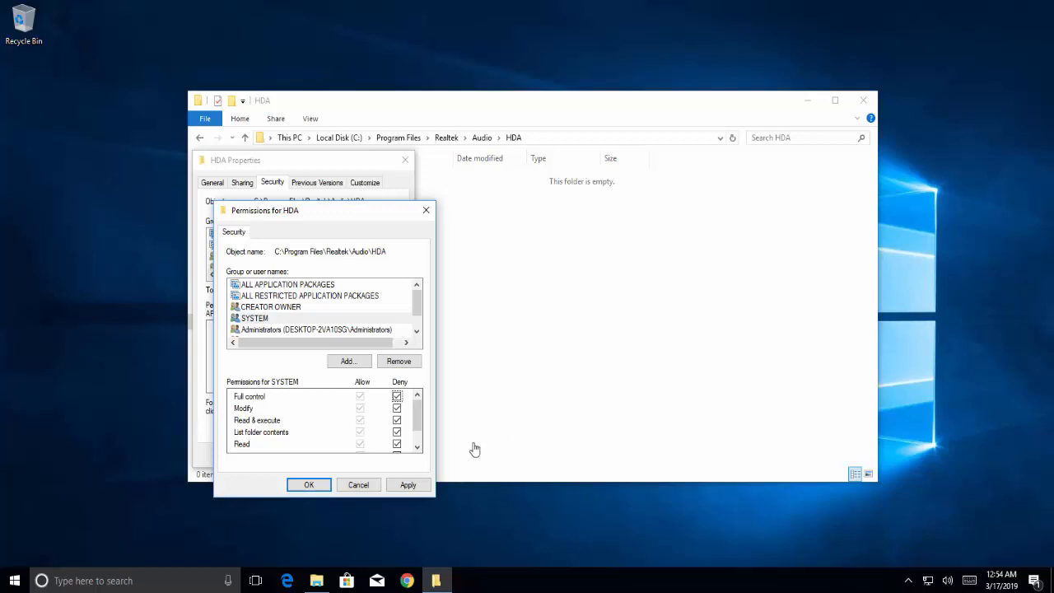
{"action": "left_click", "coordinate": [359, 484]}
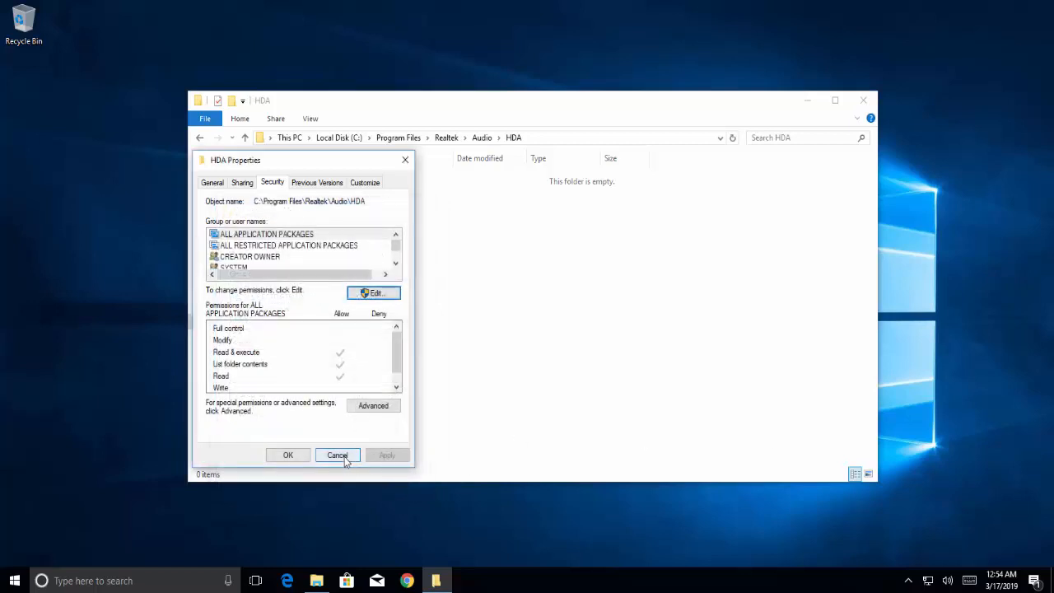
{"action": "left_click", "coordinate": [336, 454]}
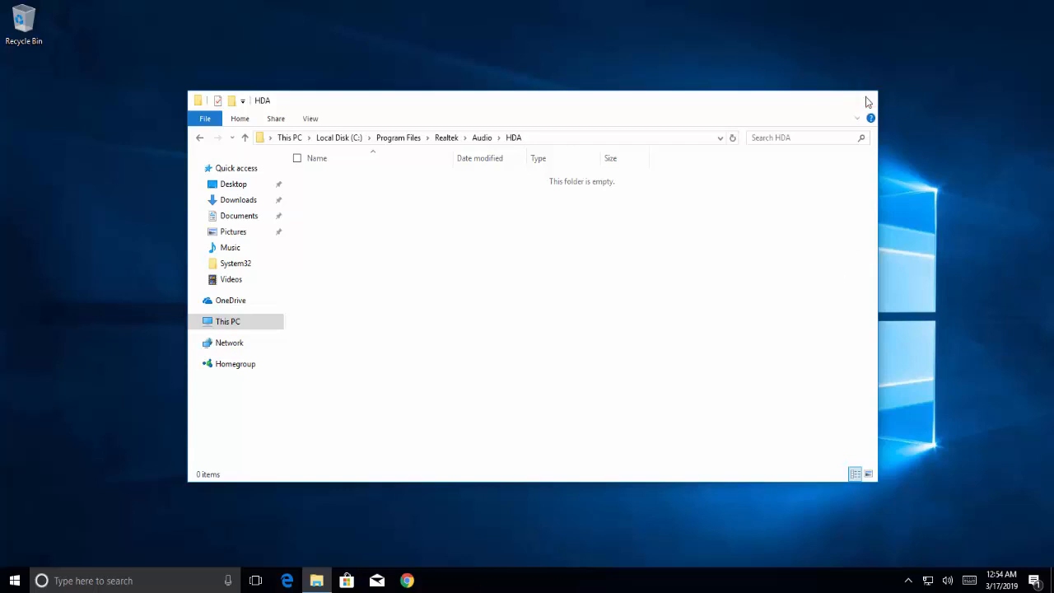
{"action": "left_click", "coordinate": [870, 100]}
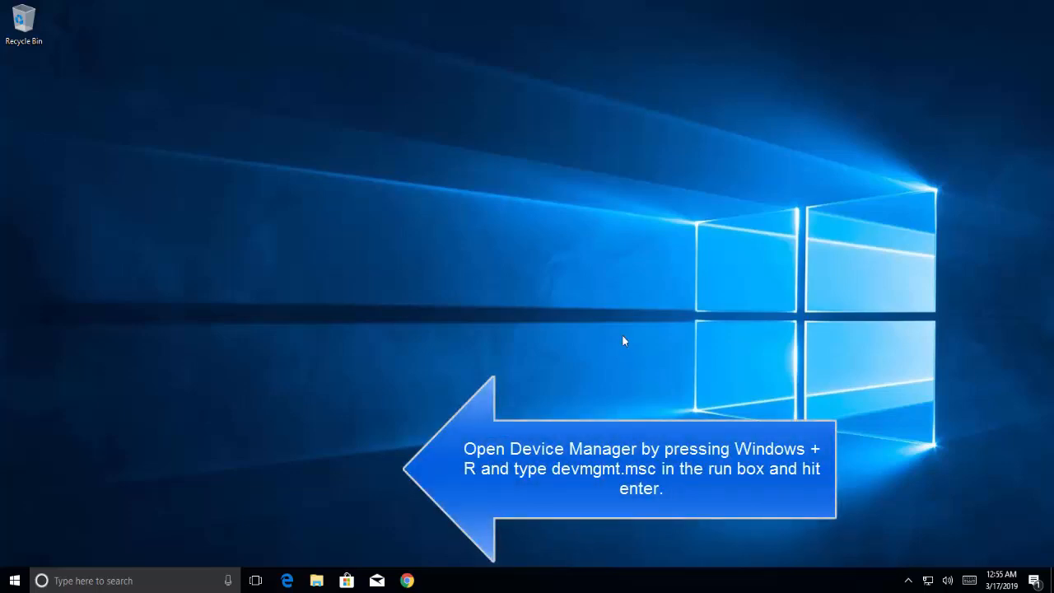
Step: Bring up the Run box with devmgmt.msc entered to launch Device Manager
{"action": "key", "text": "Win+r"}
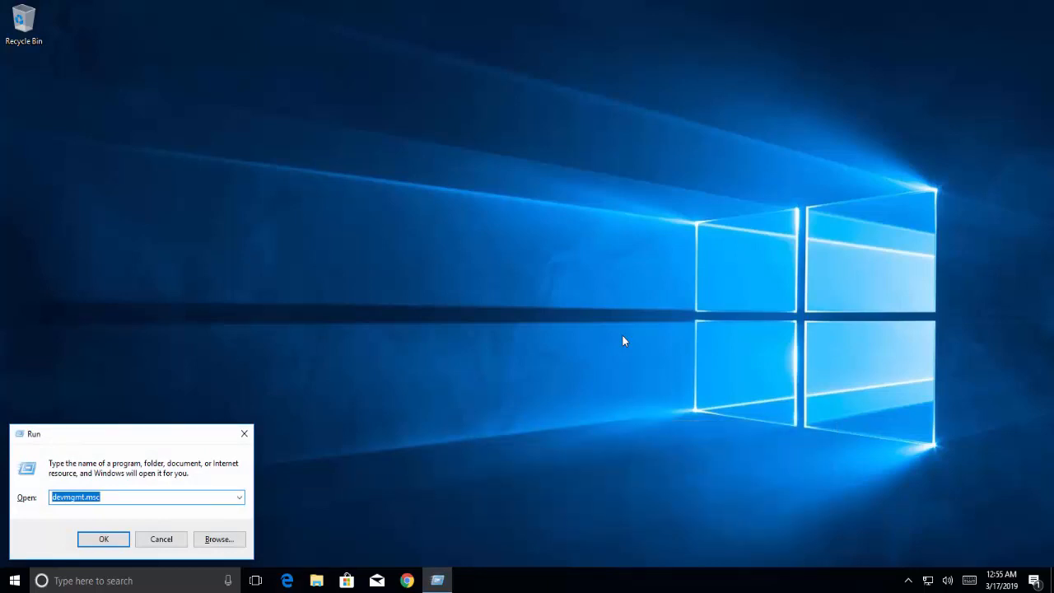
Step: In Device Manager, view High Definition Audio Device's properties under Sound controllers, then close everything
{"action": "left_click", "coordinate": [103, 539]}
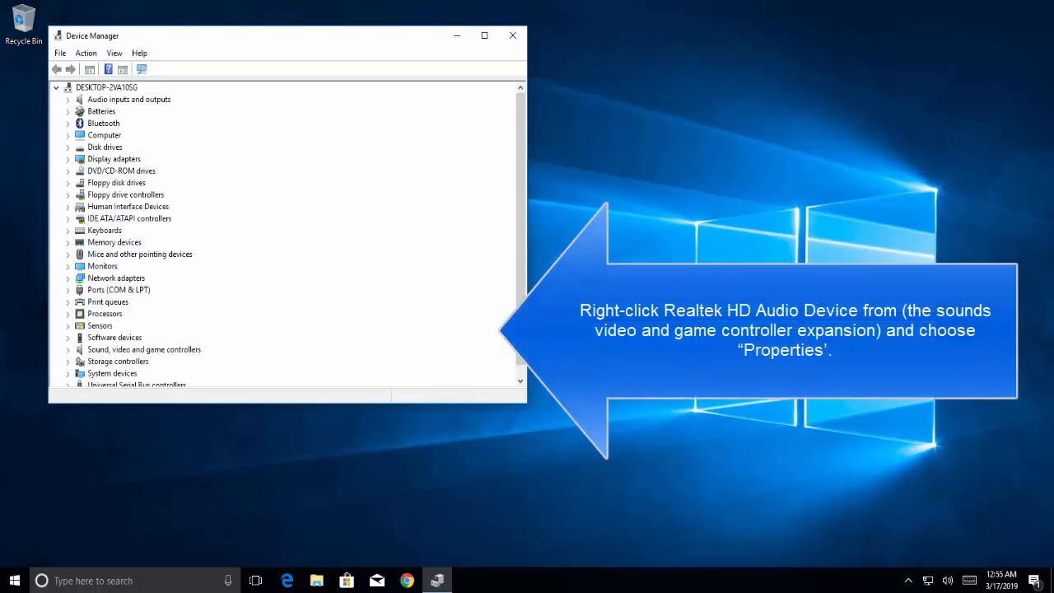
{"action": "left_click", "coordinate": [70, 350]}
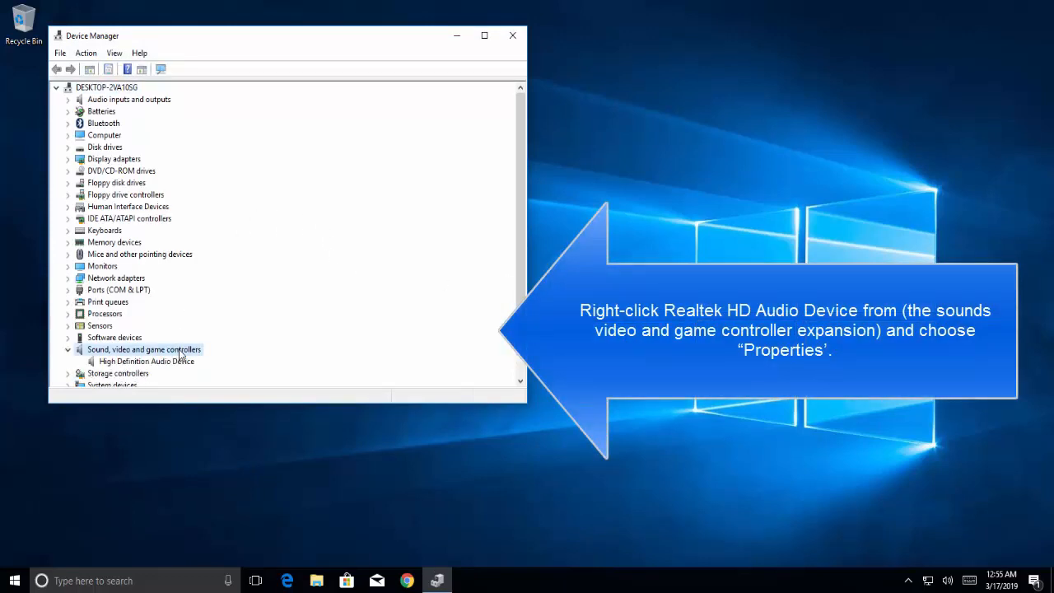
{"action": "left_click", "coordinate": [147, 363]}
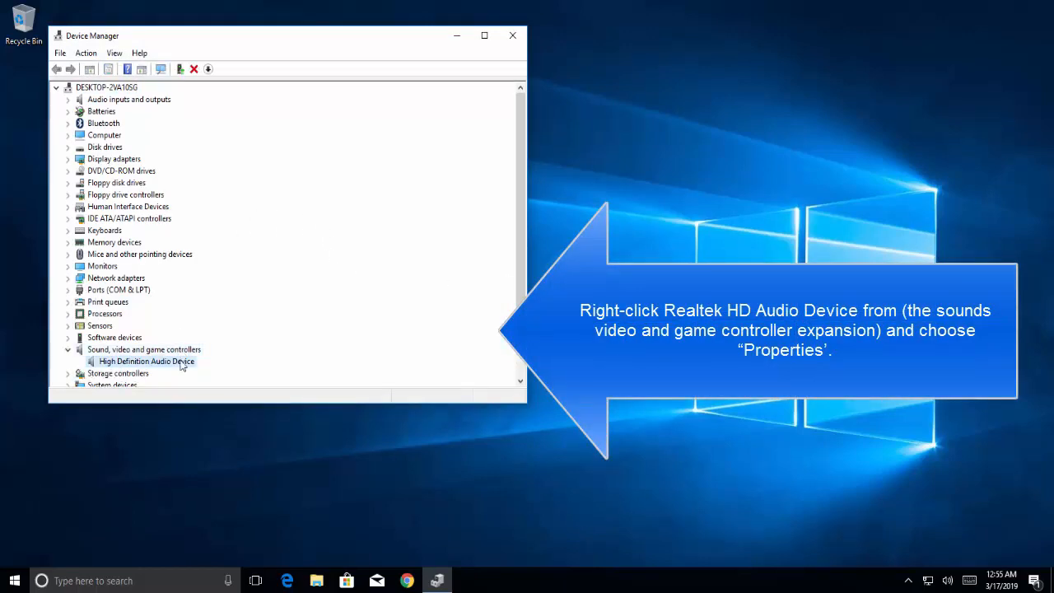
{"action": "right_click", "coordinate": [146, 361]}
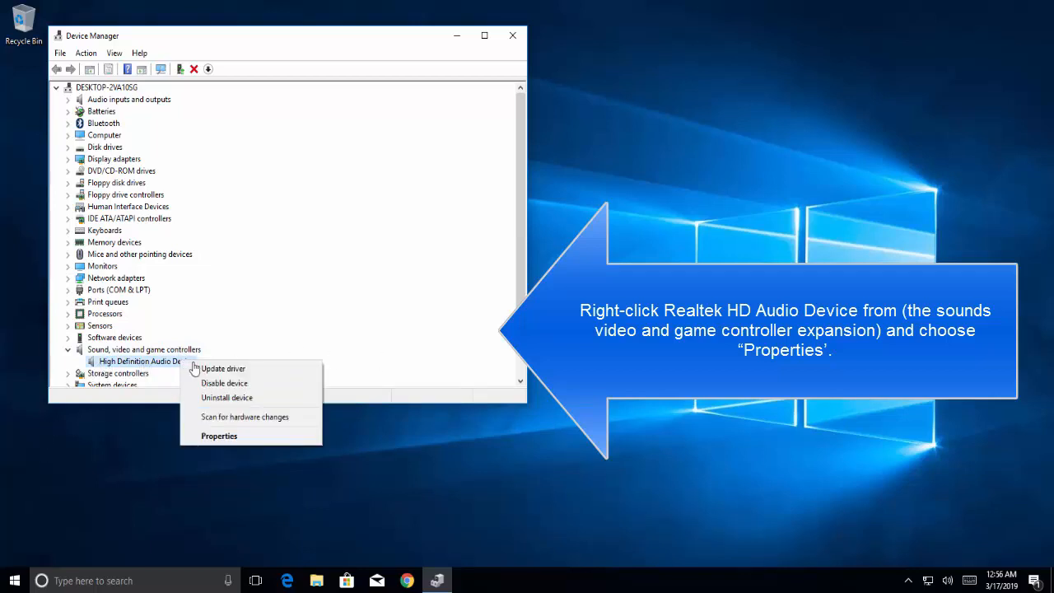
{"action": "mouse_move", "coordinate": [161, 361]}
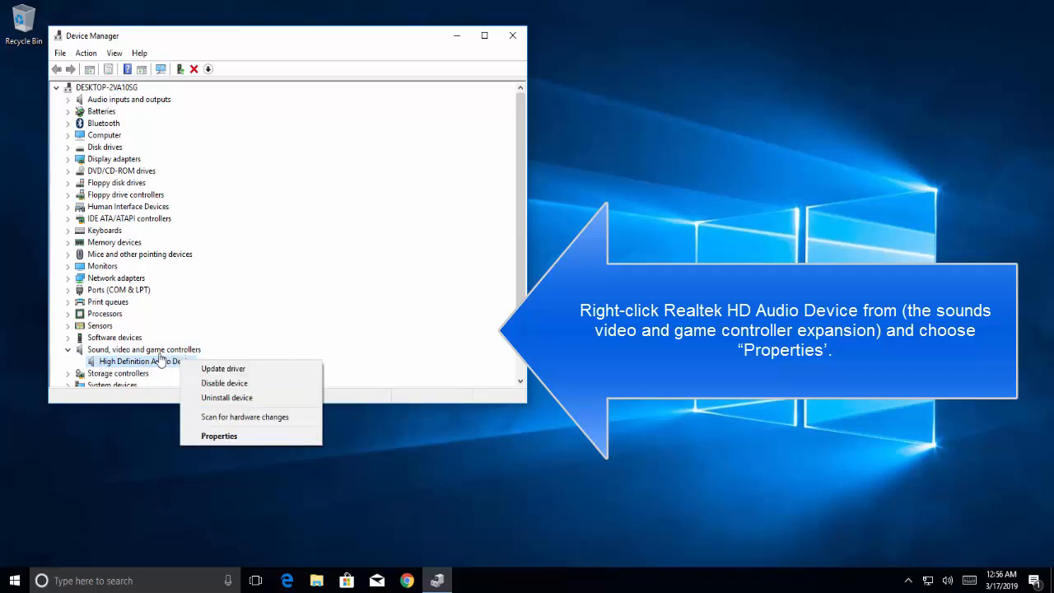
{"action": "left_click", "coordinate": [219, 435]}
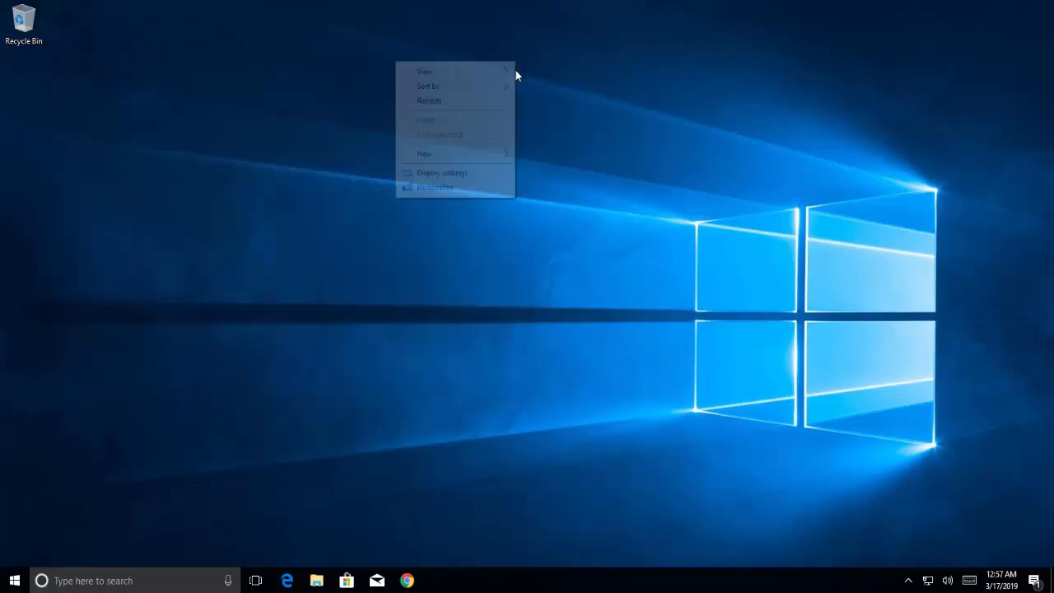
{"action": "left_click", "coordinate": [497, 108]}
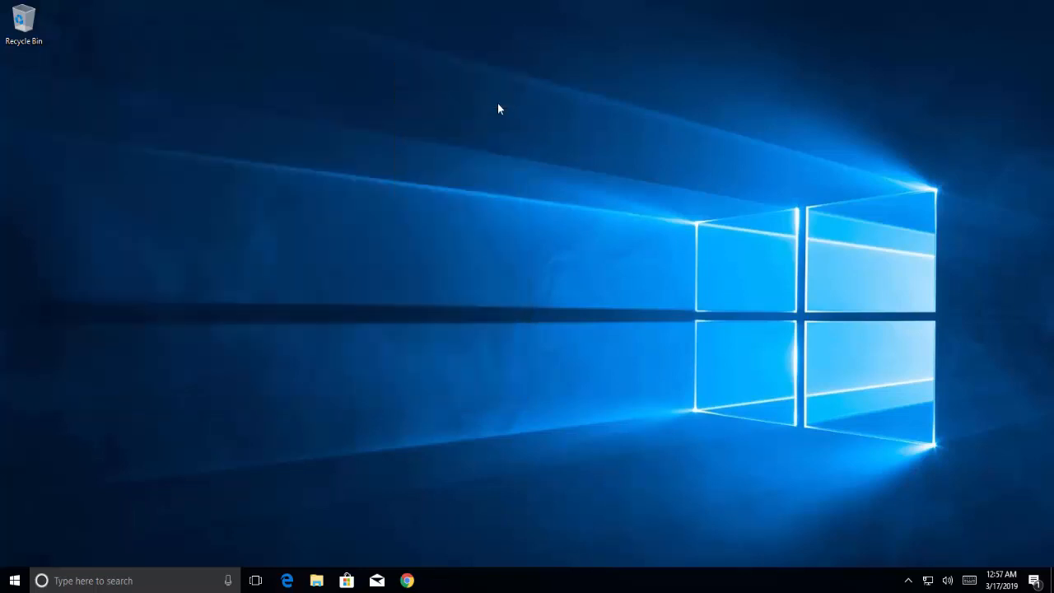